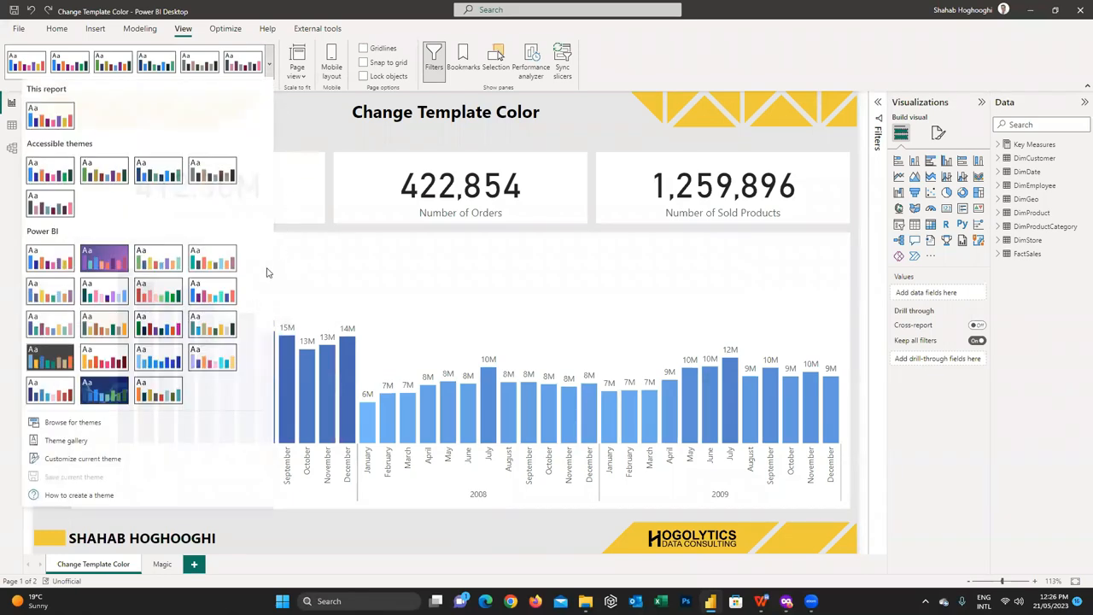
- Customize the current theme and select Color 2's hex code in its picker
{"action": "left_click", "coordinate": [83, 459]}
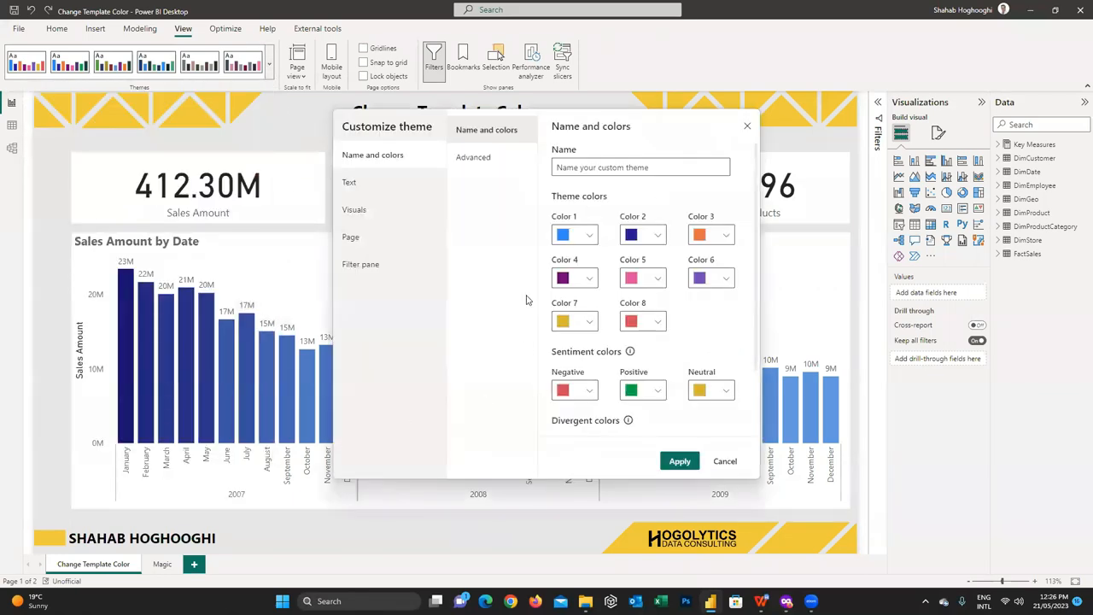
{"action": "left_click", "coordinate": [631, 235]}
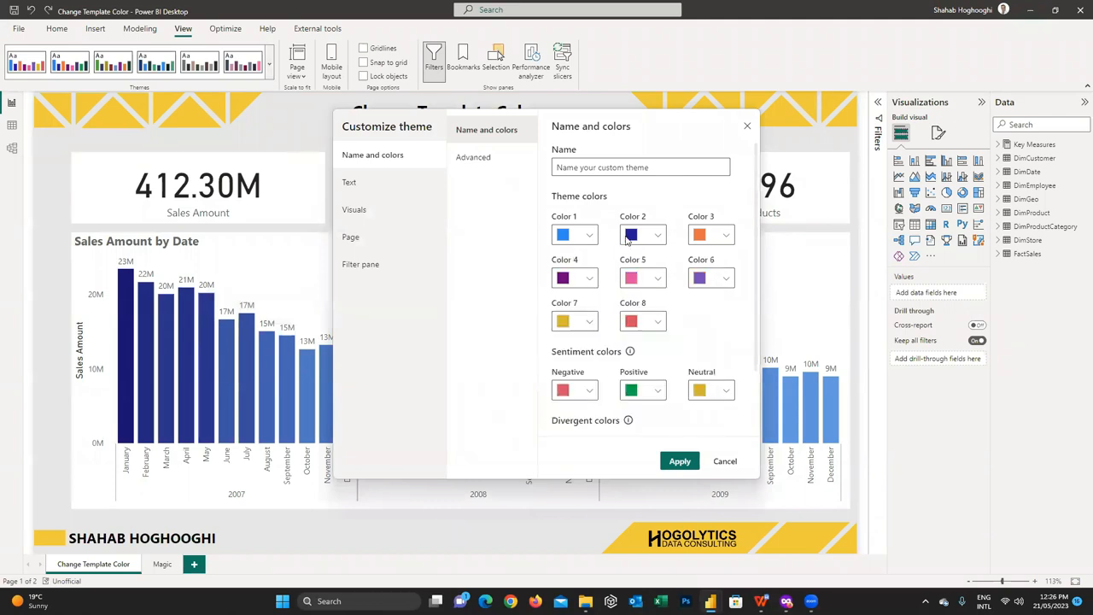
{"action": "left_click", "coordinate": [631, 234]}
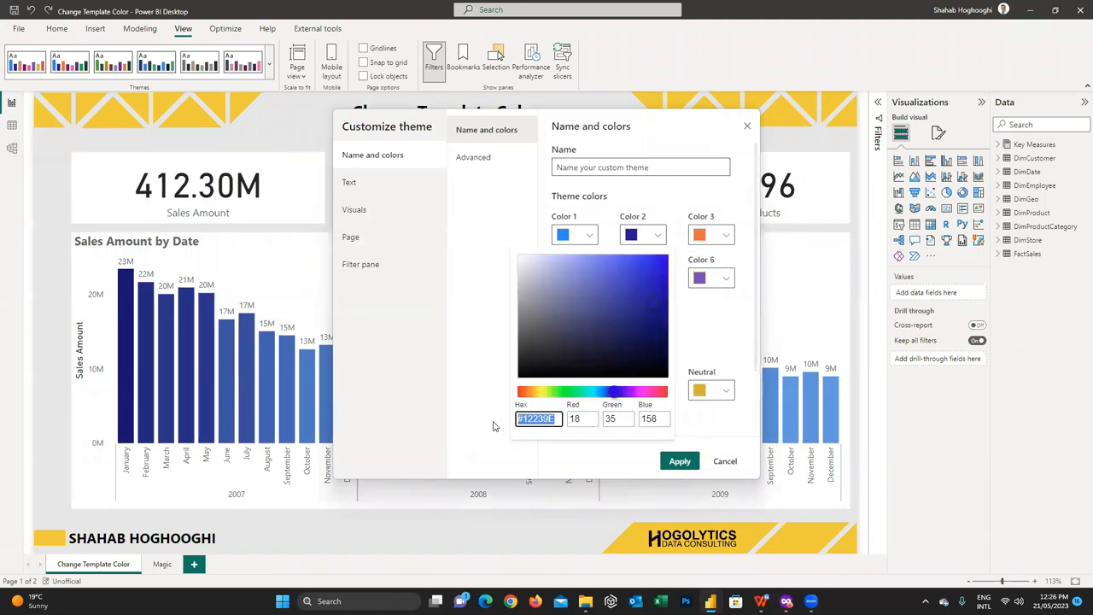
{"action": "left_click", "coordinate": [725, 280]}
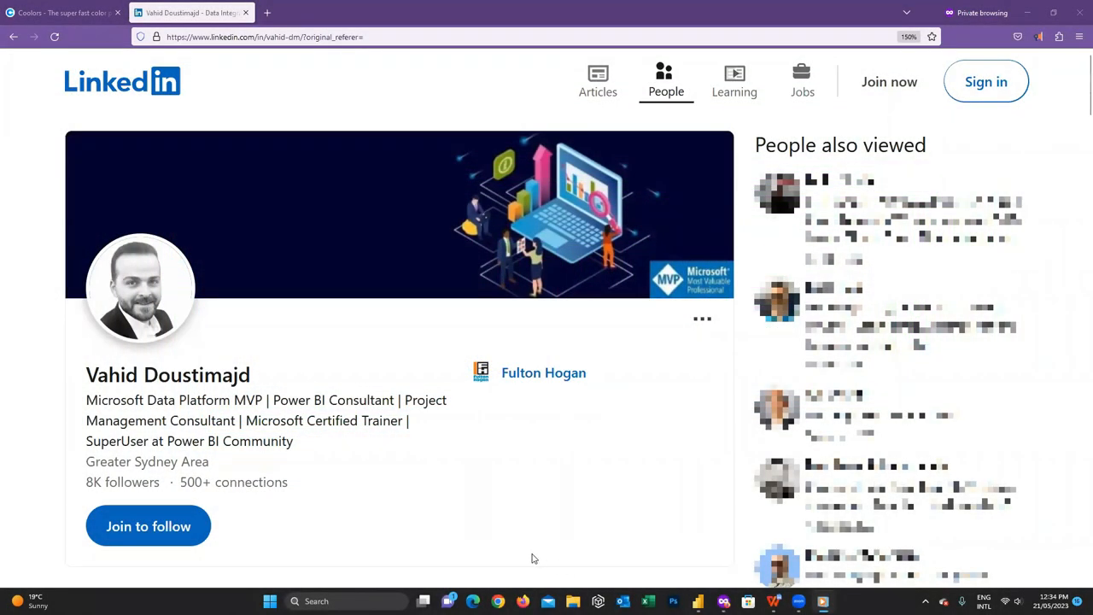
{"action": "mouse_move", "coordinate": [467, 530]}
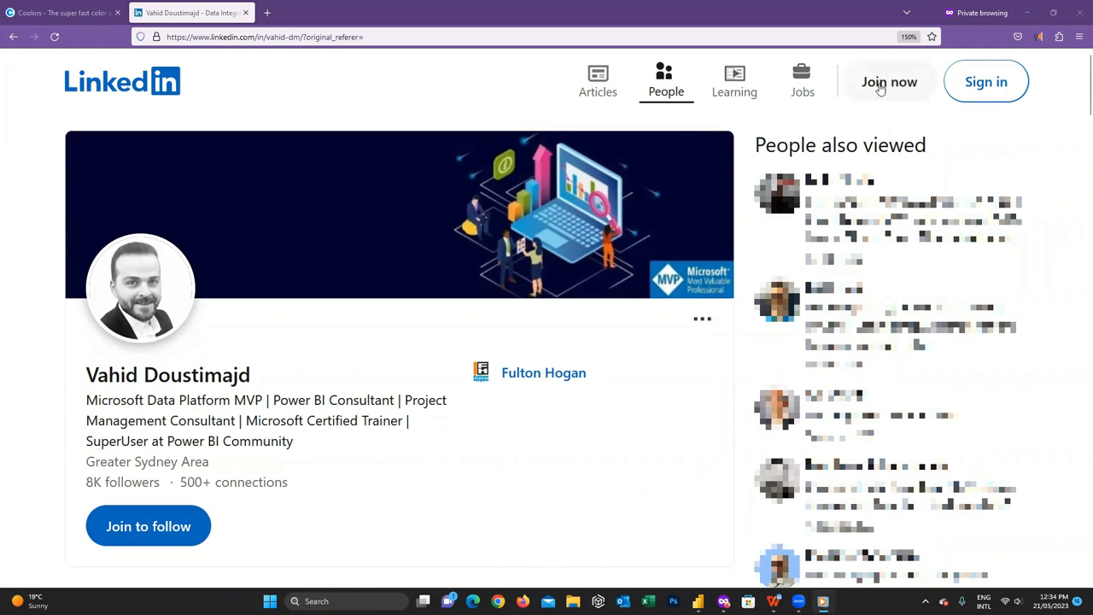
{"action": "mouse_move", "coordinate": [334, 356]}
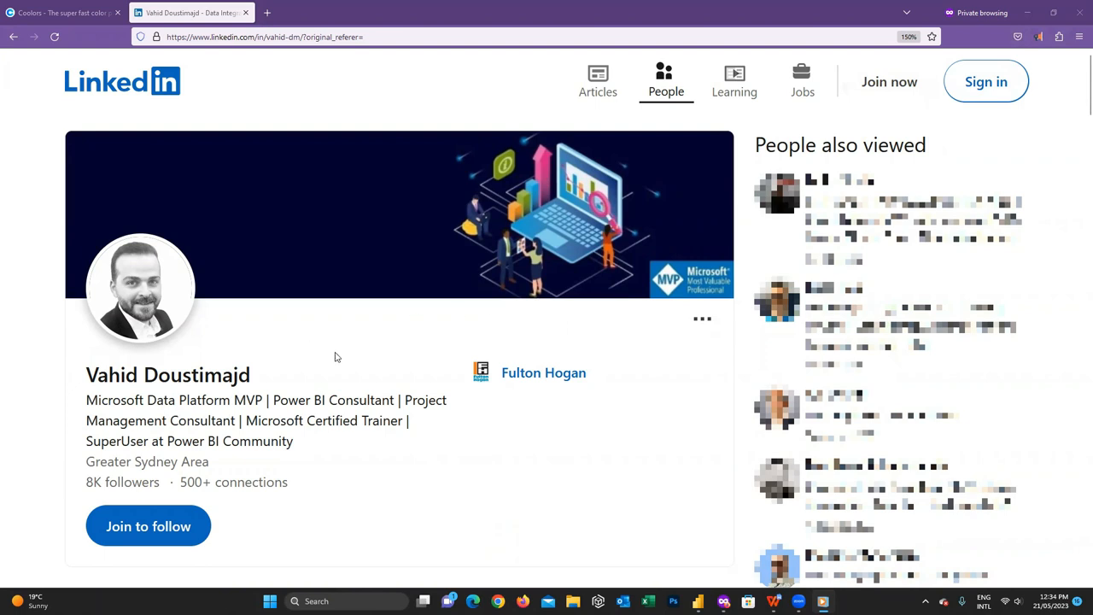
{"action": "mouse_move", "coordinate": [275, 381]}
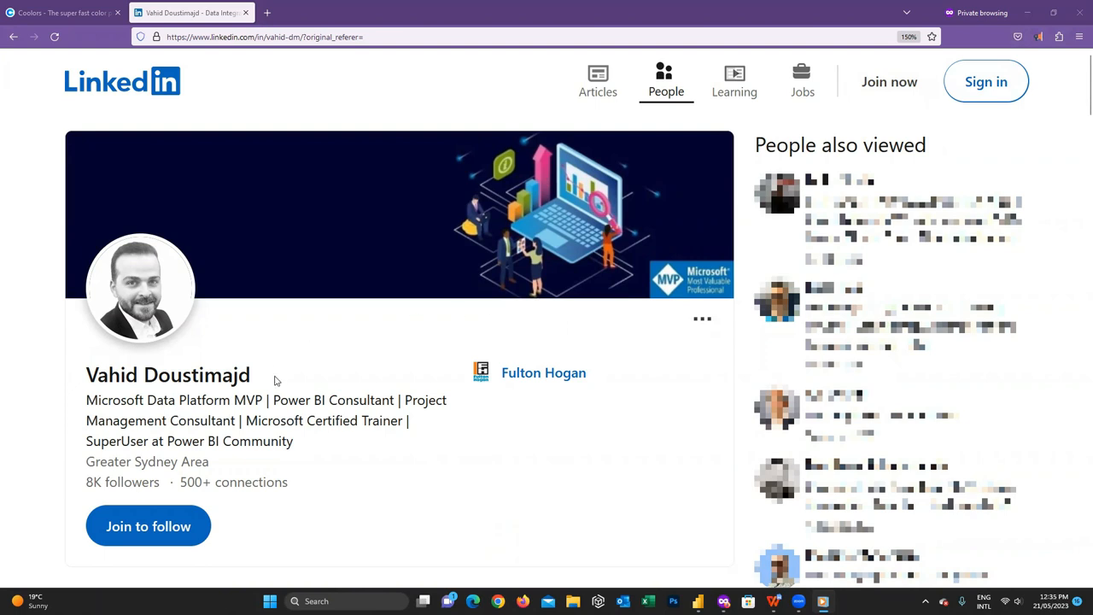
{"action": "mouse_move", "coordinate": [498, 483]}
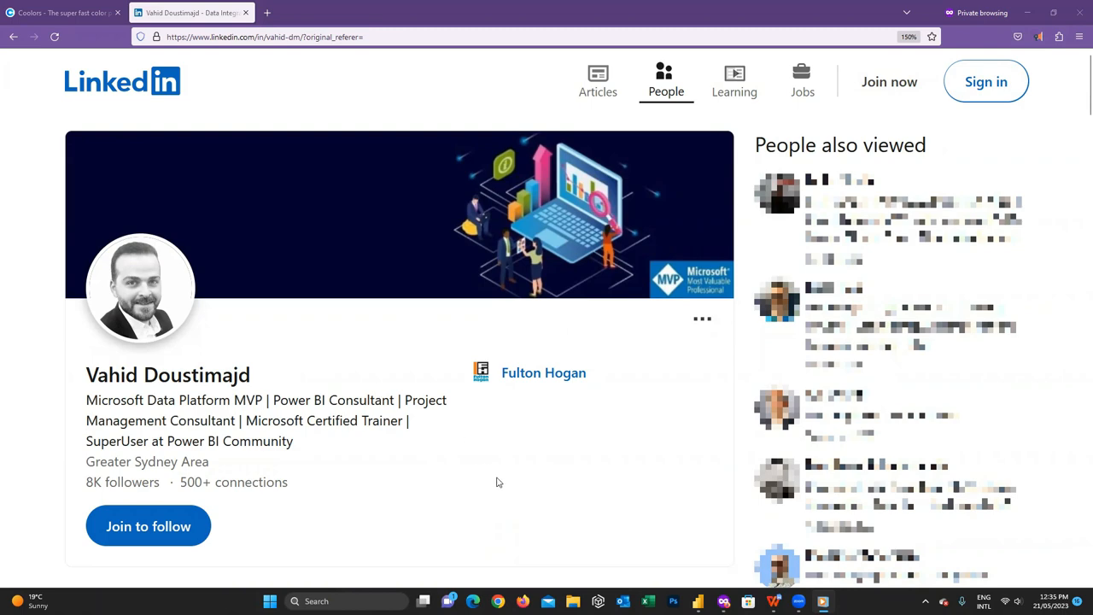
{"action": "mouse_move", "coordinate": [655, 552]}
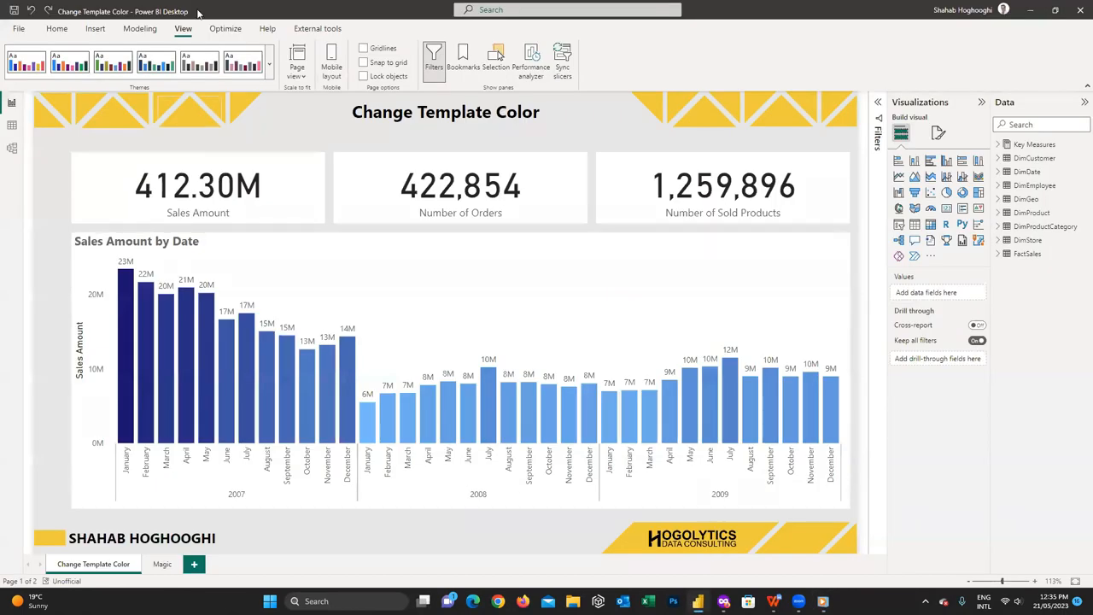
{"action": "left_click", "coordinate": [269, 64]}
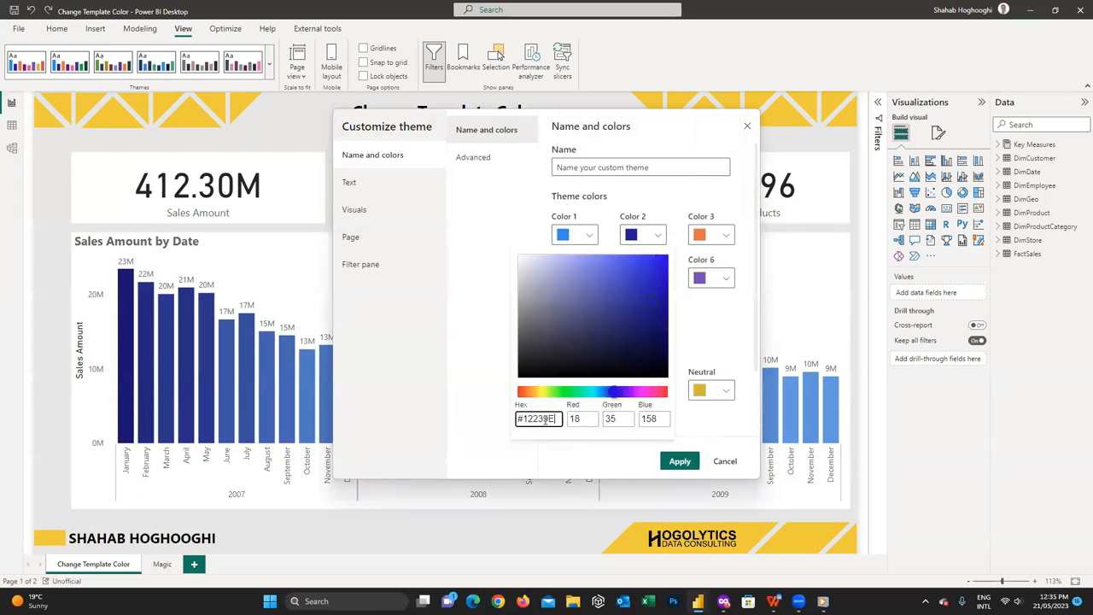
{"action": "left_click", "coordinate": [726, 238]}
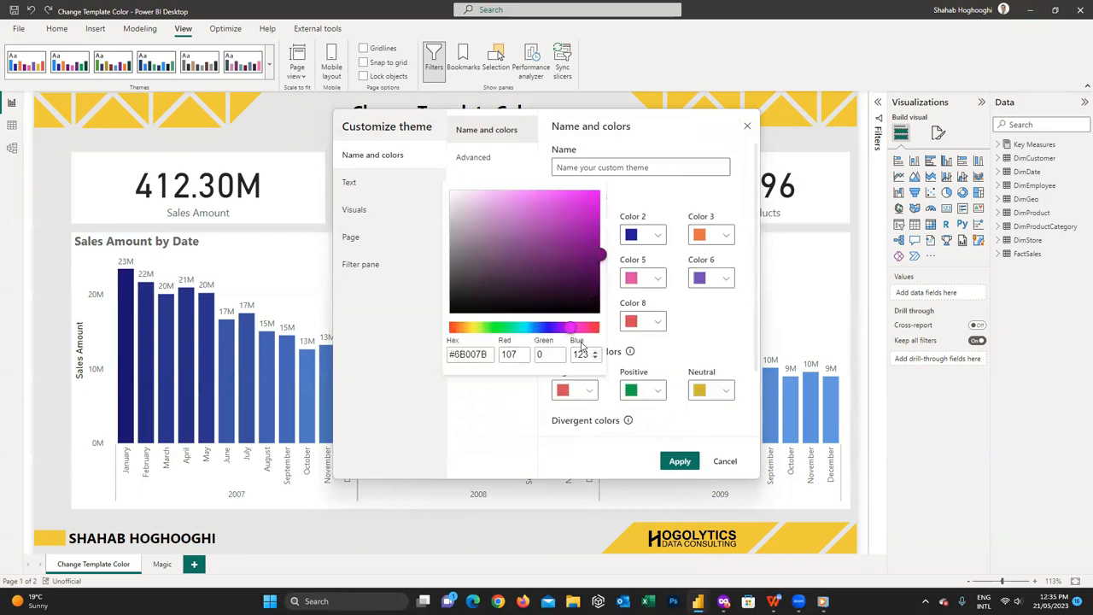
{"action": "triple_click", "coordinate": [469, 354]}
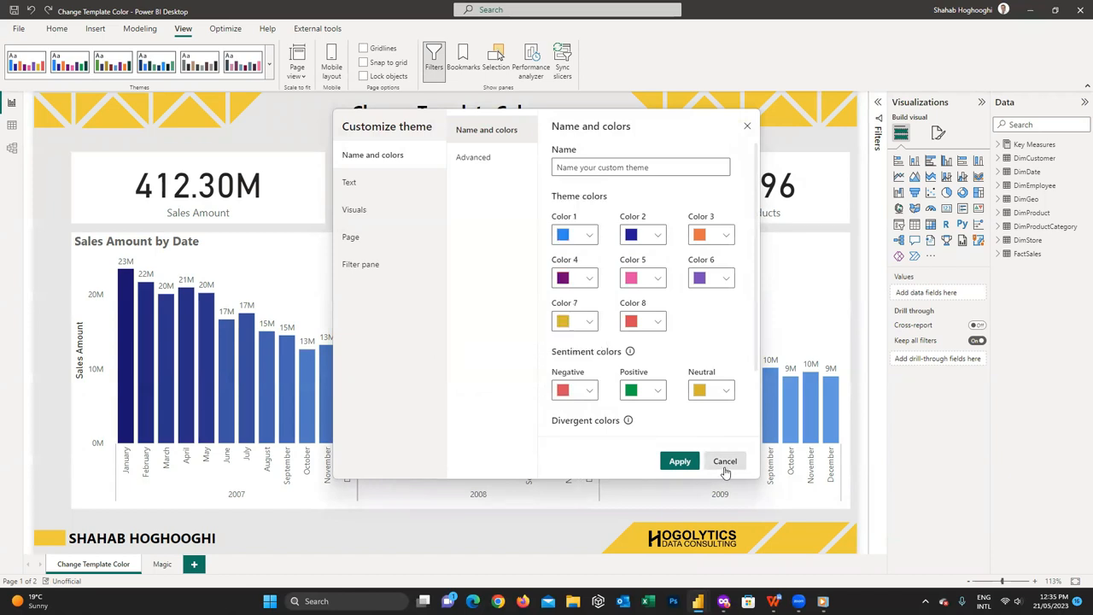
{"action": "left_click", "coordinate": [724, 462]}
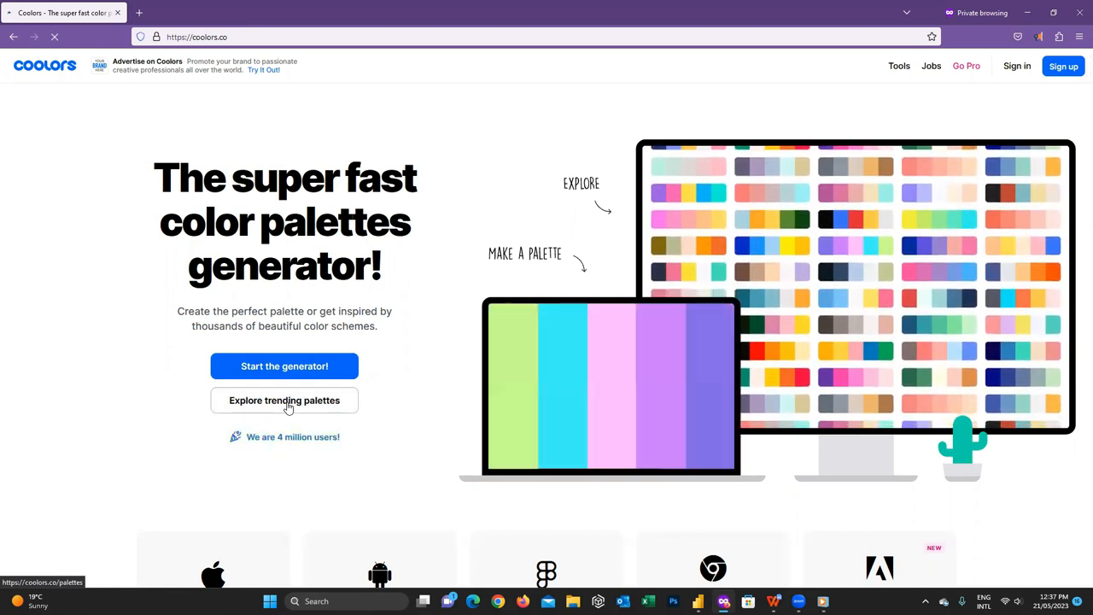
- Browse trending palettes and open the pastel FF99C8–E4C1F9 palette on its own page
{"action": "left_click", "coordinate": [284, 400]}
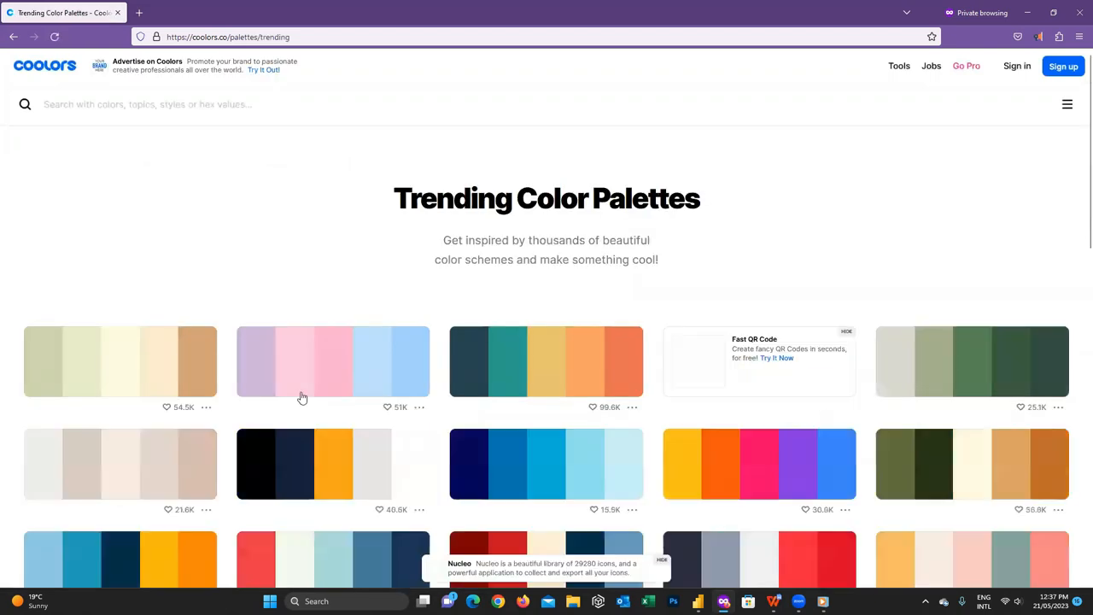
{"action": "scroll", "scroll_direction": "down", "scroll_amount": 3}
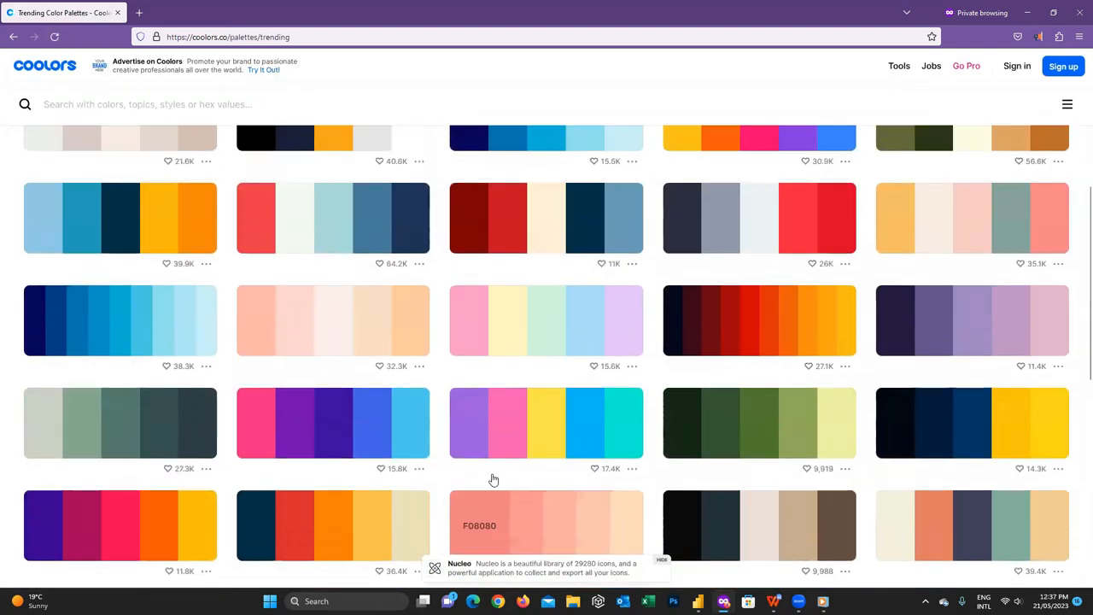
{"action": "scroll", "scroll_direction": "up", "scroll_amount": 3}
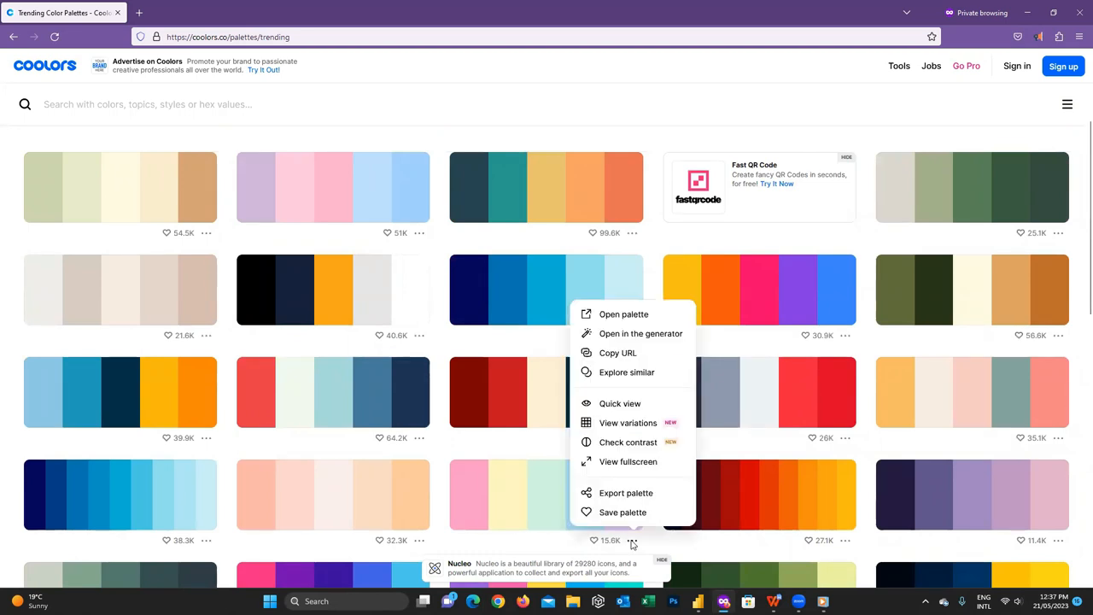
{"action": "mouse_move", "coordinate": [647, 321]}
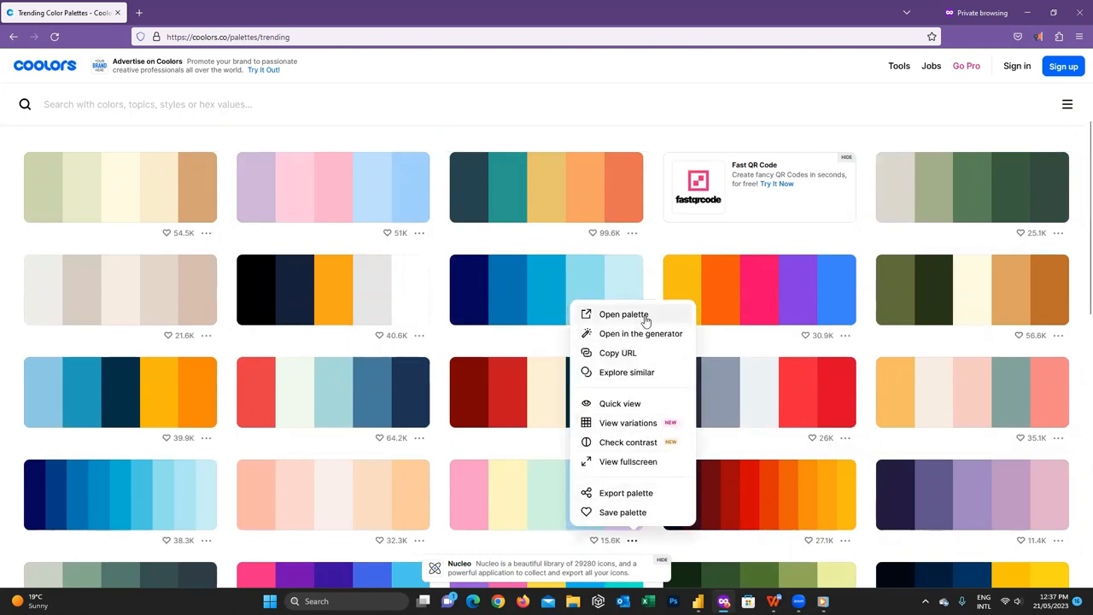
{"action": "left_click", "coordinate": [624, 315]}
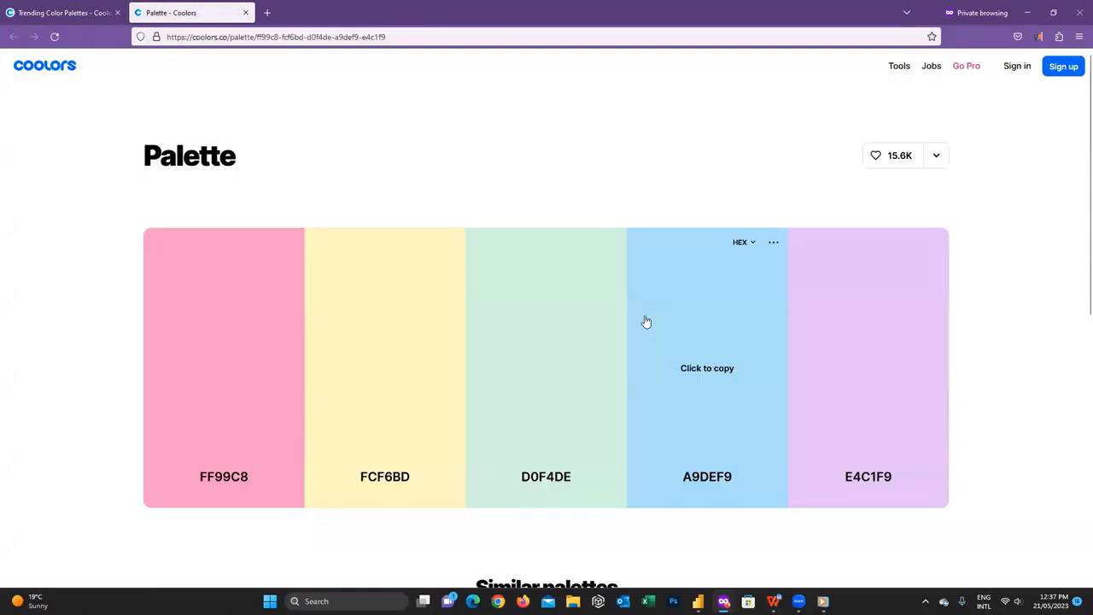
{"action": "mouse_move", "coordinate": [376, 485]}
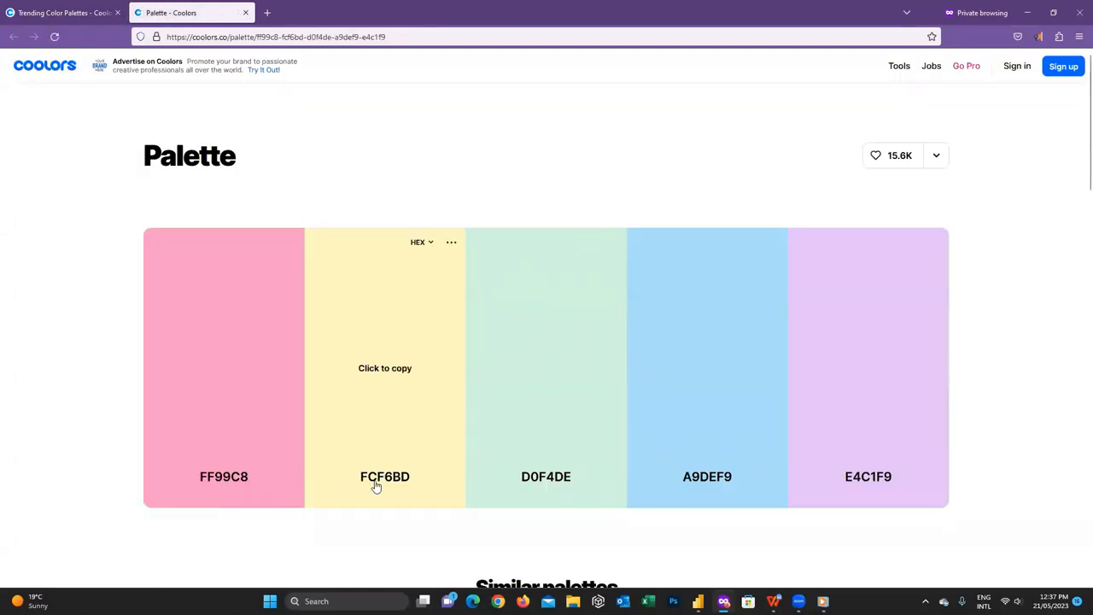
{"action": "mouse_move", "coordinate": [752, 491]}
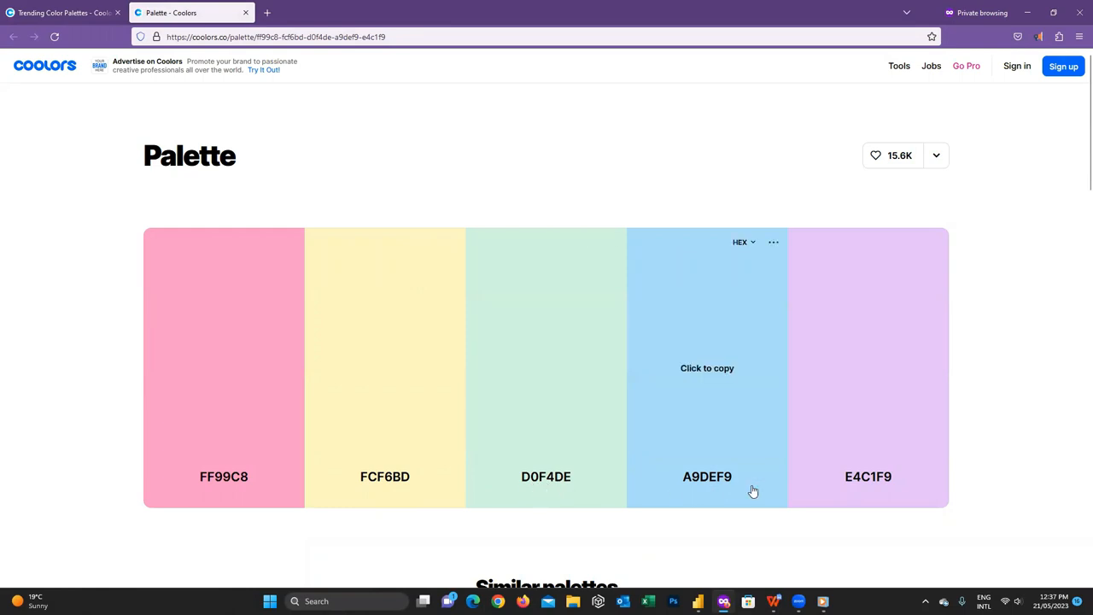
{"action": "mouse_move", "coordinate": [882, 487]}
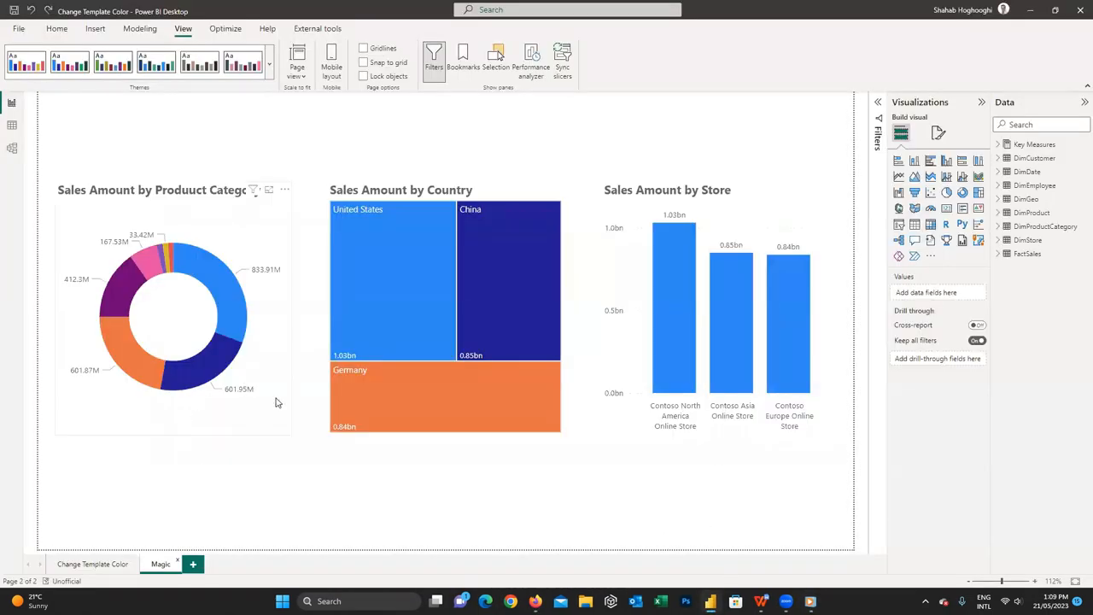
{"action": "mouse_move", "coordinate": [206, 351]}
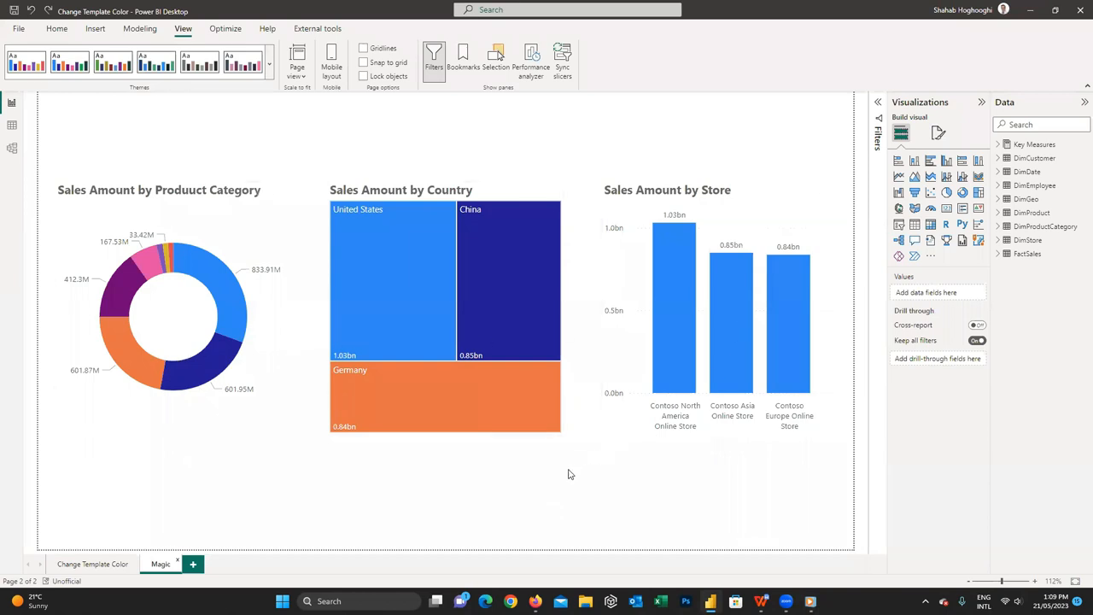
{"action": "mouse_move", "coordinate": [586, 535]}
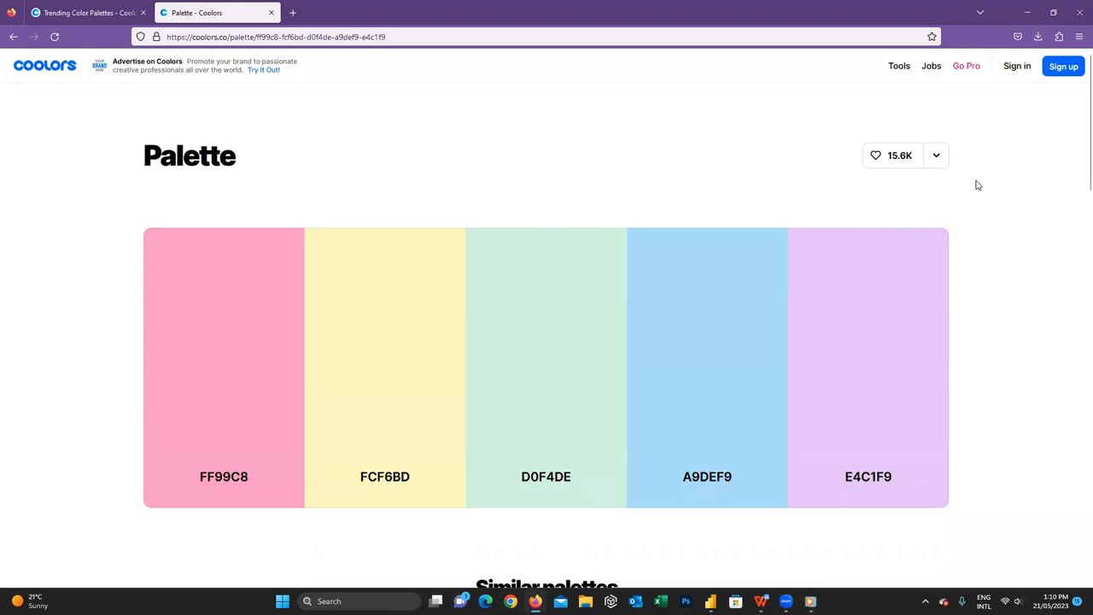
{"action": "mouse_move", "coordinate": [739, 195]}
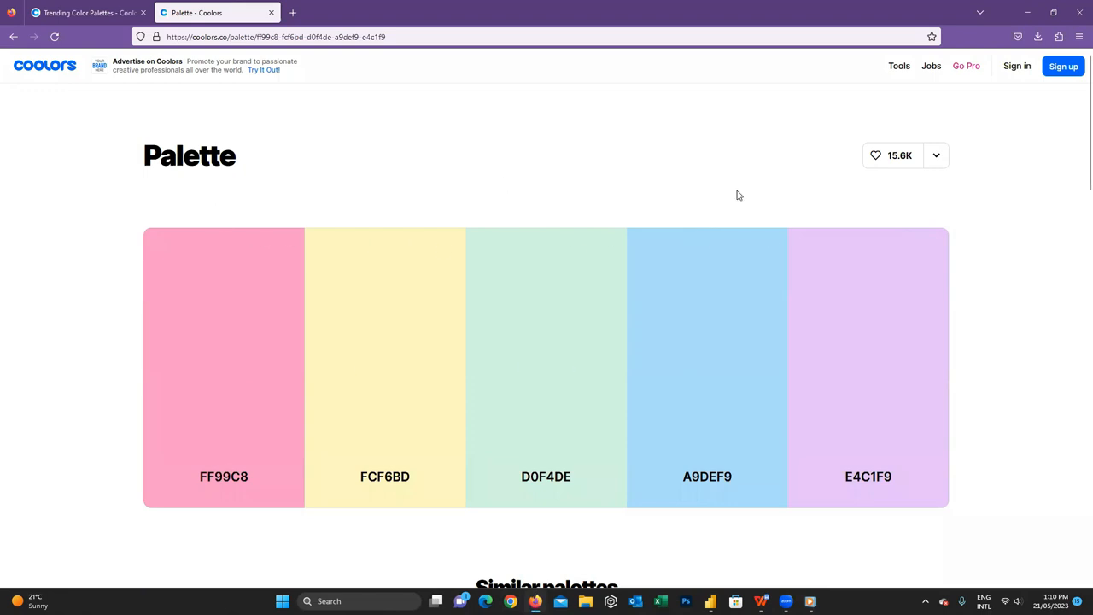
{"action": "mouse_move", "coordinate": [1060, 159]}
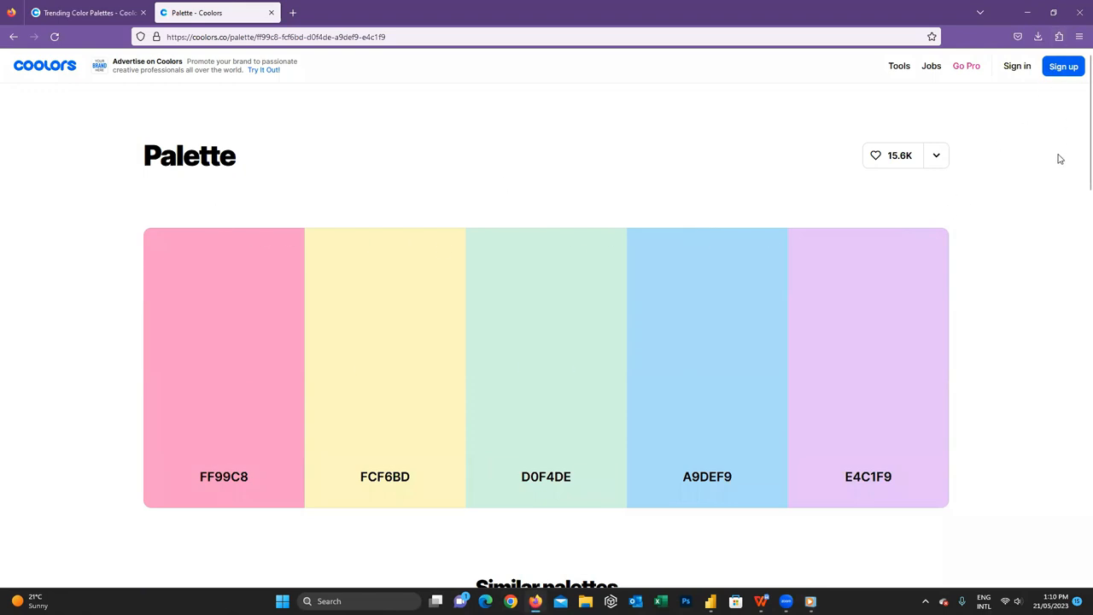
{"action": "mouse_move", "coordinate": [1059, 37]}
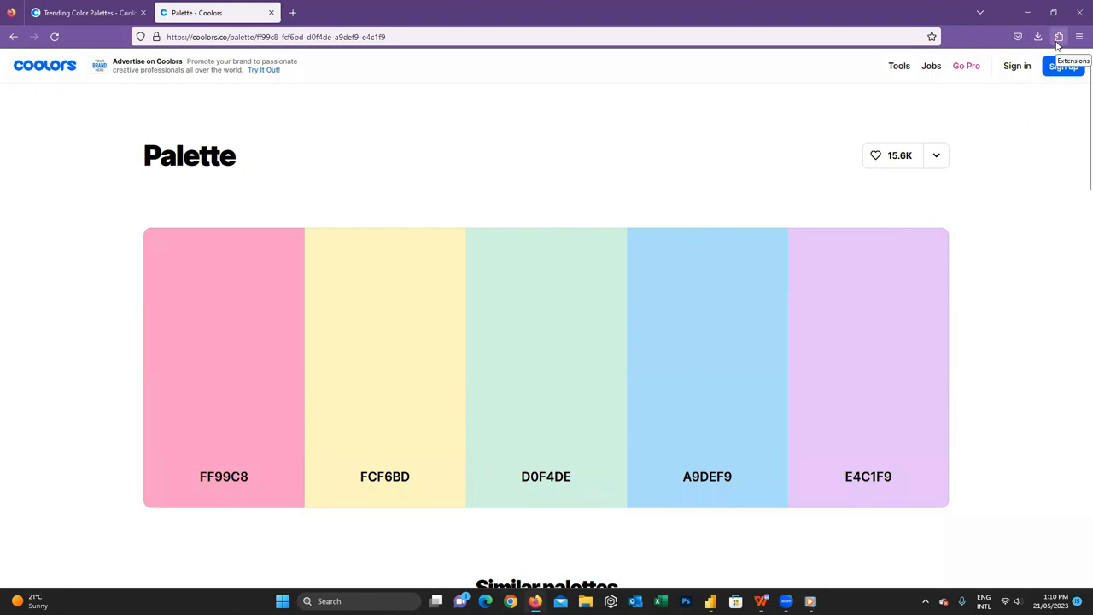
{"action": "mouse_move", "coordinate": [1051, 52]}
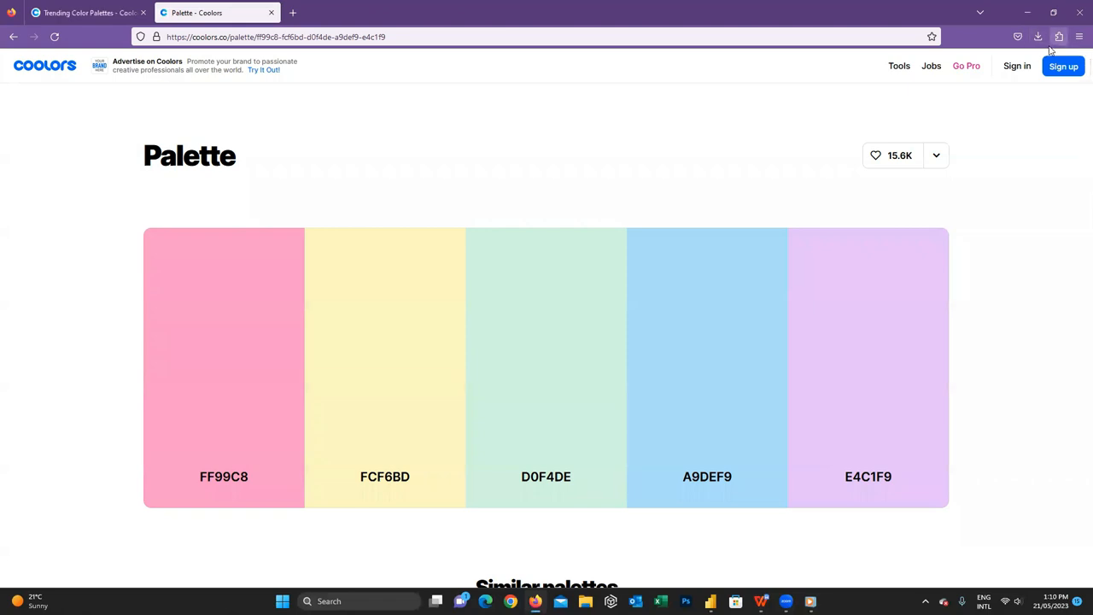
- Search Firefox add-ons for 'Coolors to Power BI Theme'
{"action": "left_click", "coordinate": [1059, 36]}
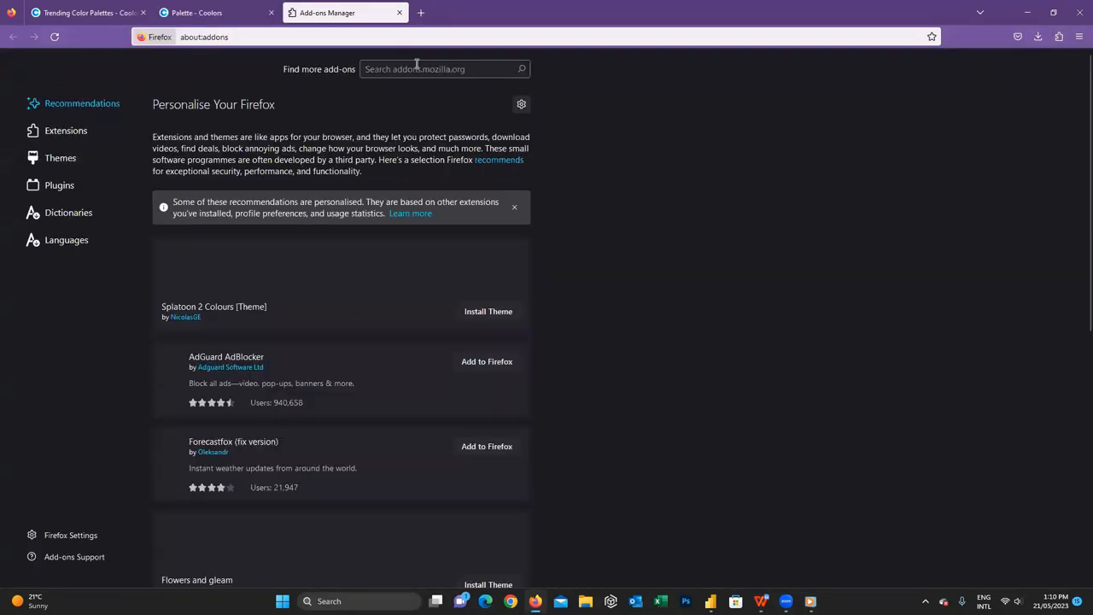
{"action": "left_click", "coordinate": [440, 70]}
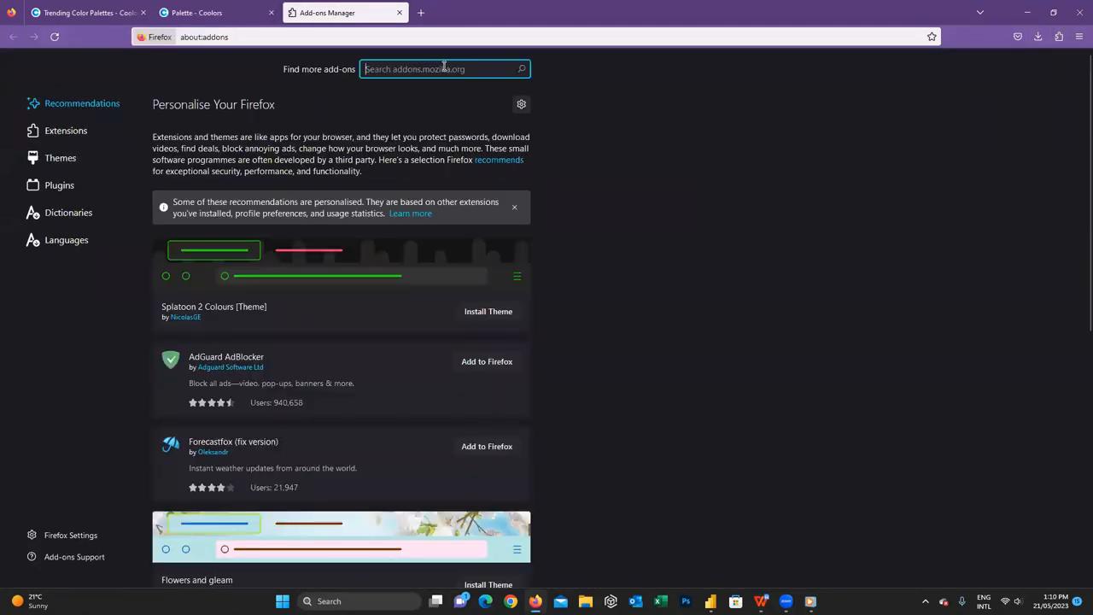
{"action": "type", "text": "Coolors to Power BI Theme"}
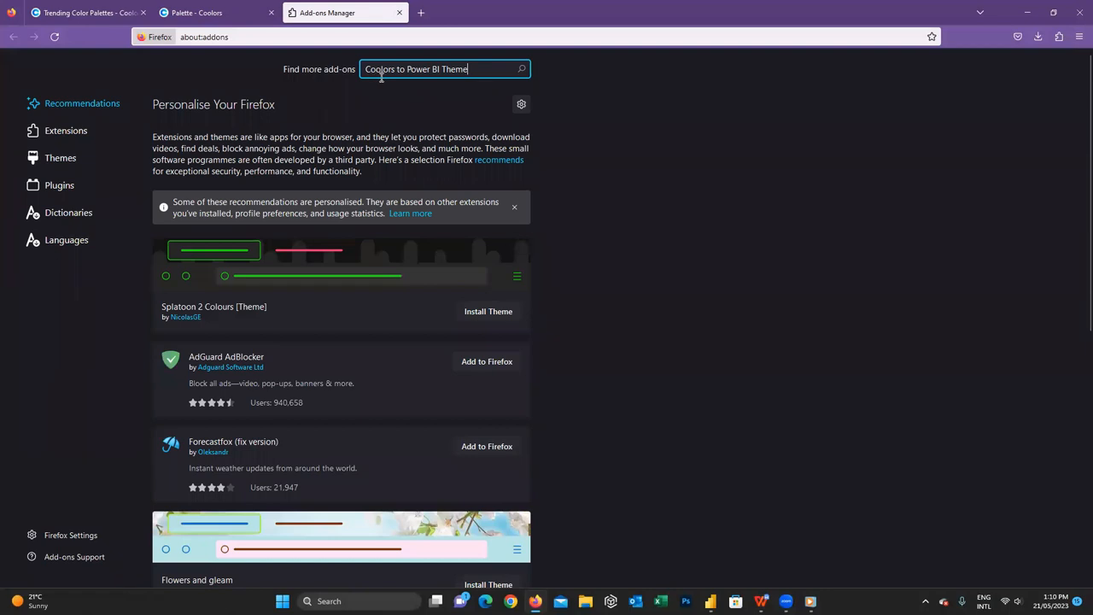
{"action": "key", "text": "Return"}
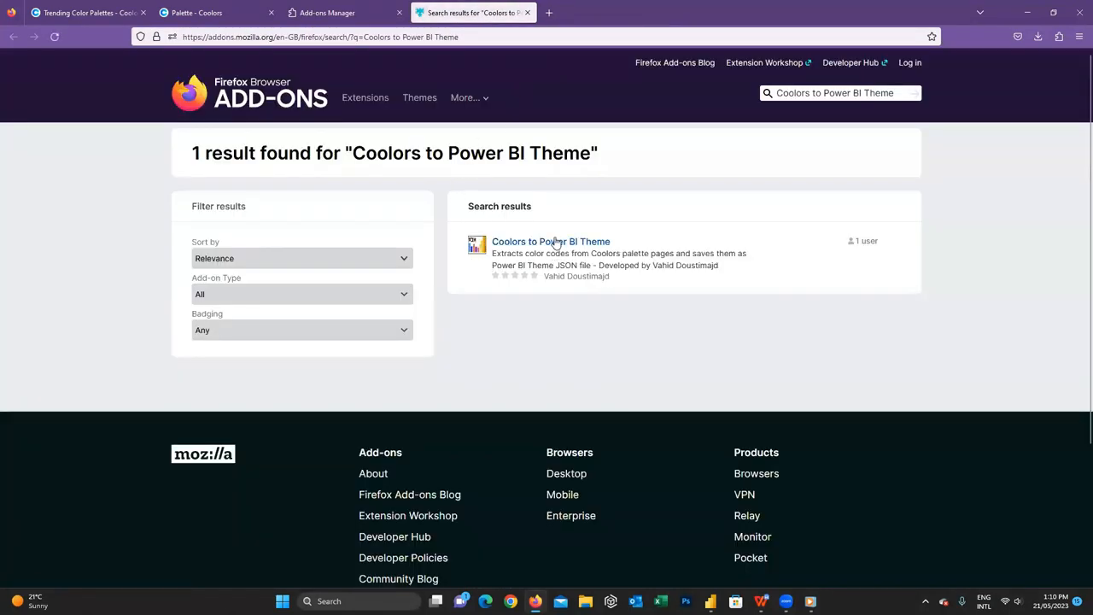
- Add the Coolors to Power BI Theme extension to Firefox, granting its permissions
{"action": "left_click", "coordinate": [551, 241]}
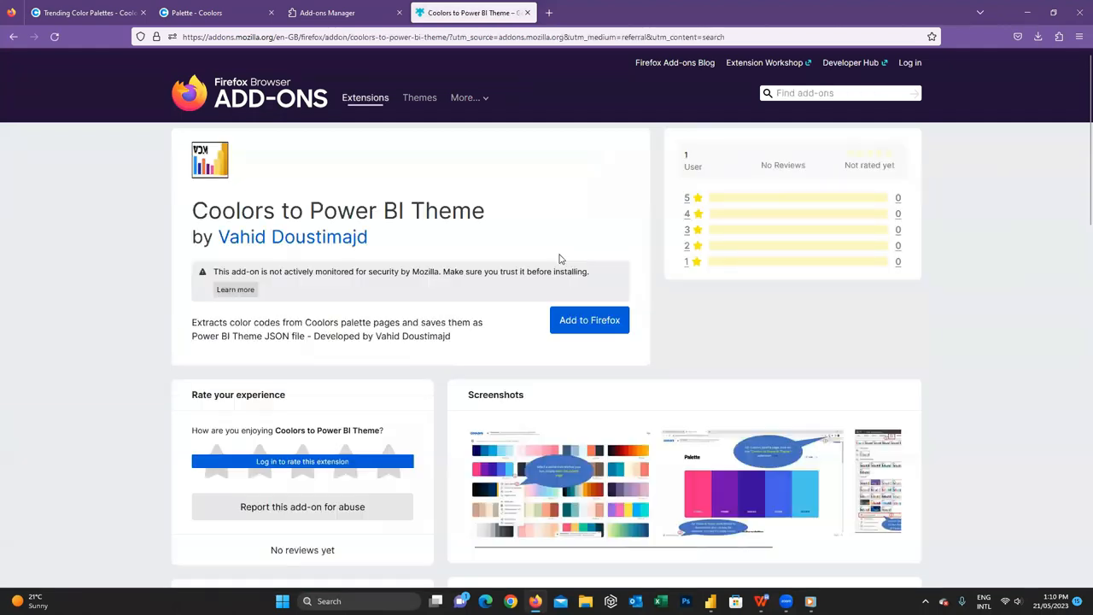
{"action": "left_click", "coordinate": [589, 319]}
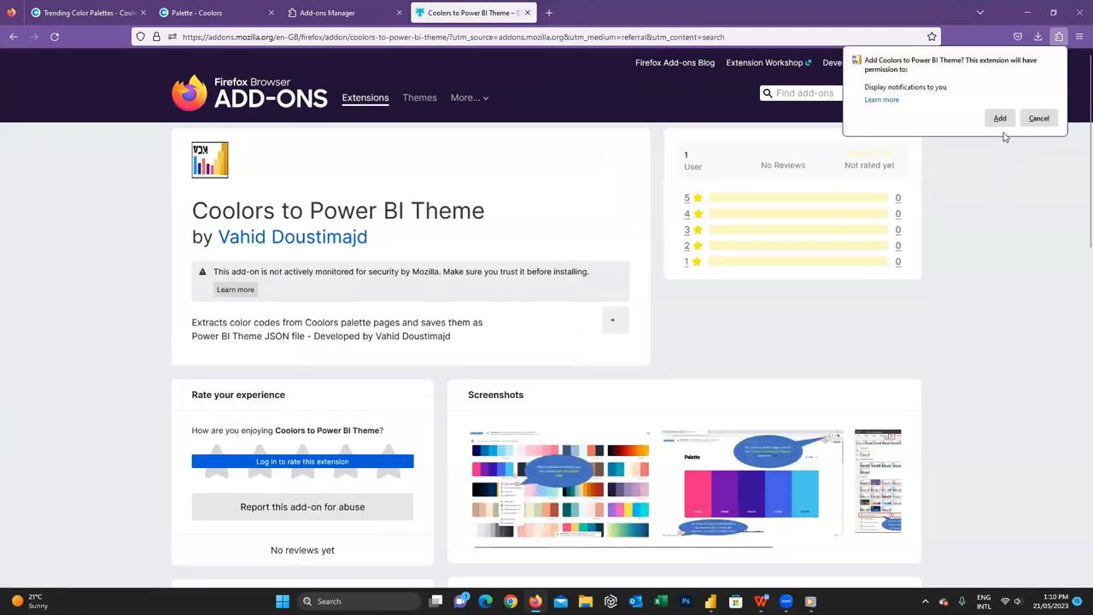
{"action": "left_click", "coordinate": [1000, 117]}
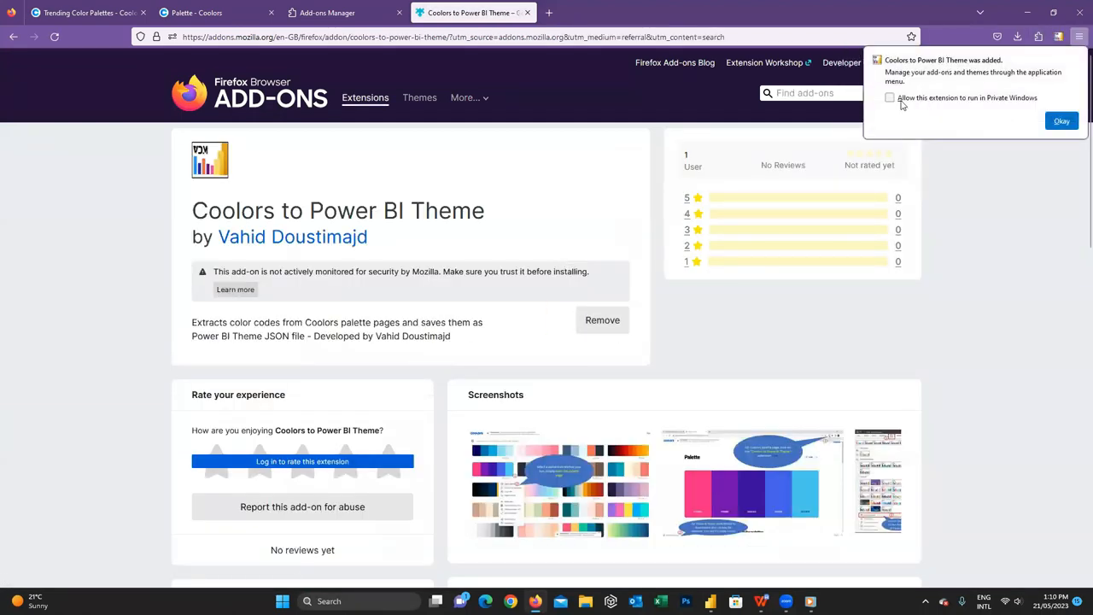
{"action": "left_click", "coordinate": [1061, 120]}
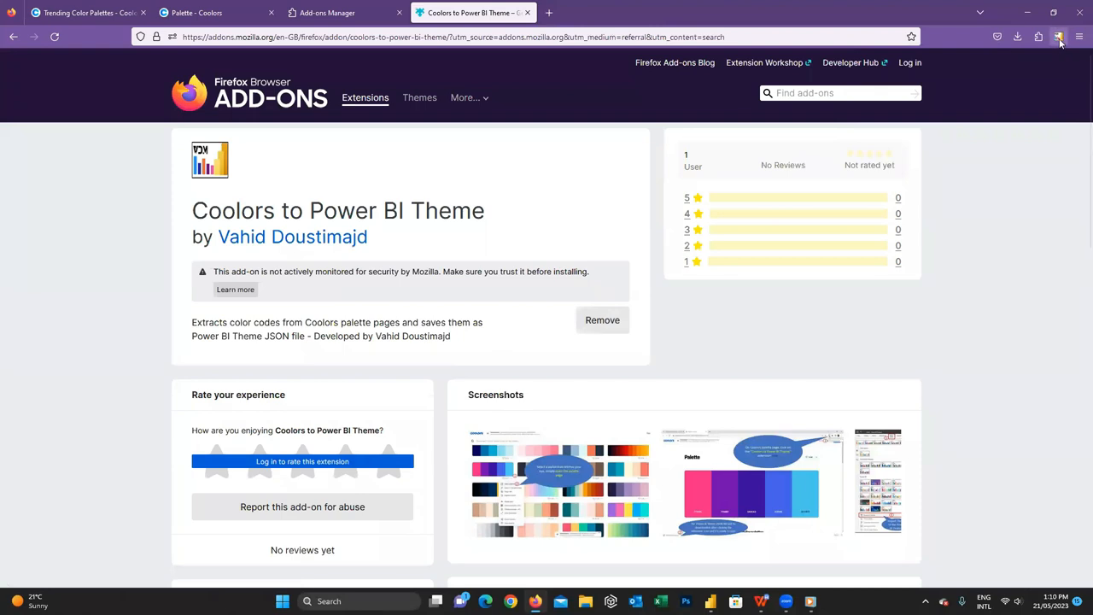
{"action": "mouse_move", "coordinate": [1059, 59]}
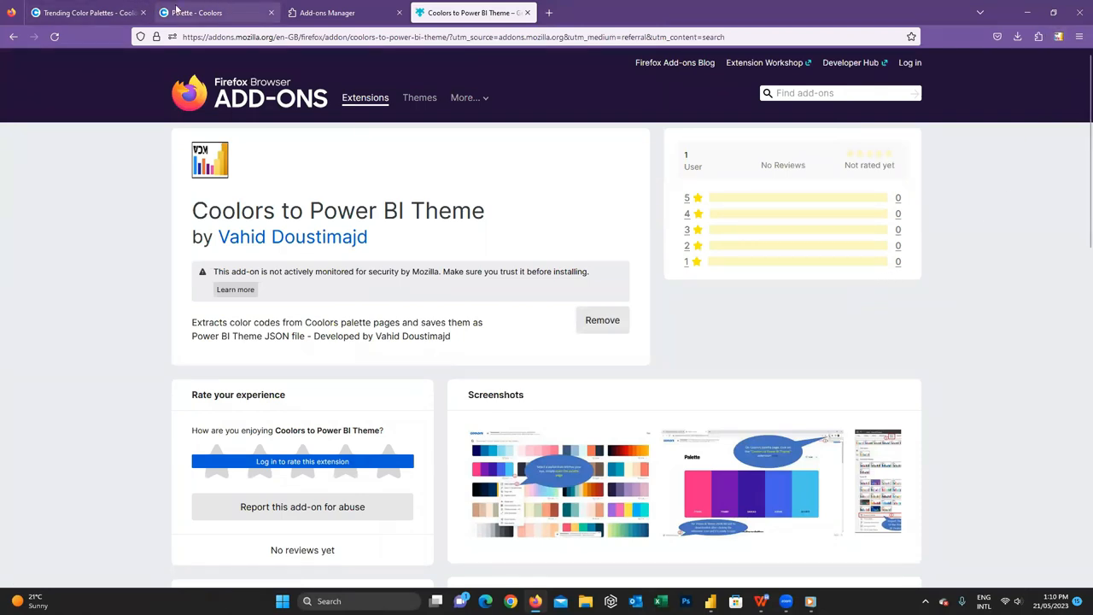
- Export the pastel palette as PBI-Theme-Coolors(2).json via the extension icon
{"action": "left_click", "coordinate": [214, 12]}
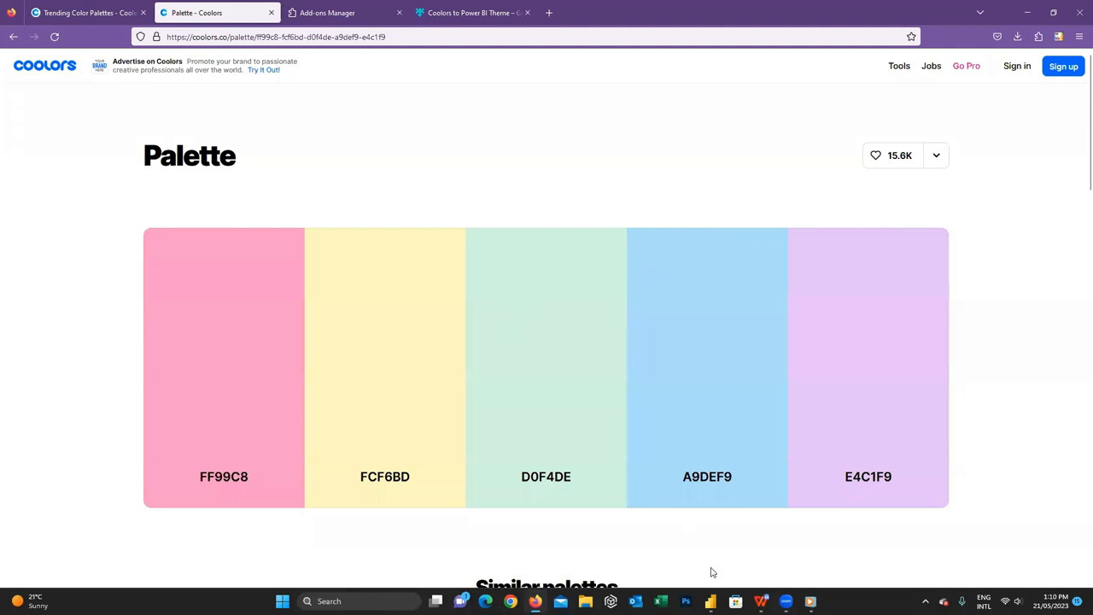
{"action": "mouse_move", "coordinate": [998, 479]}
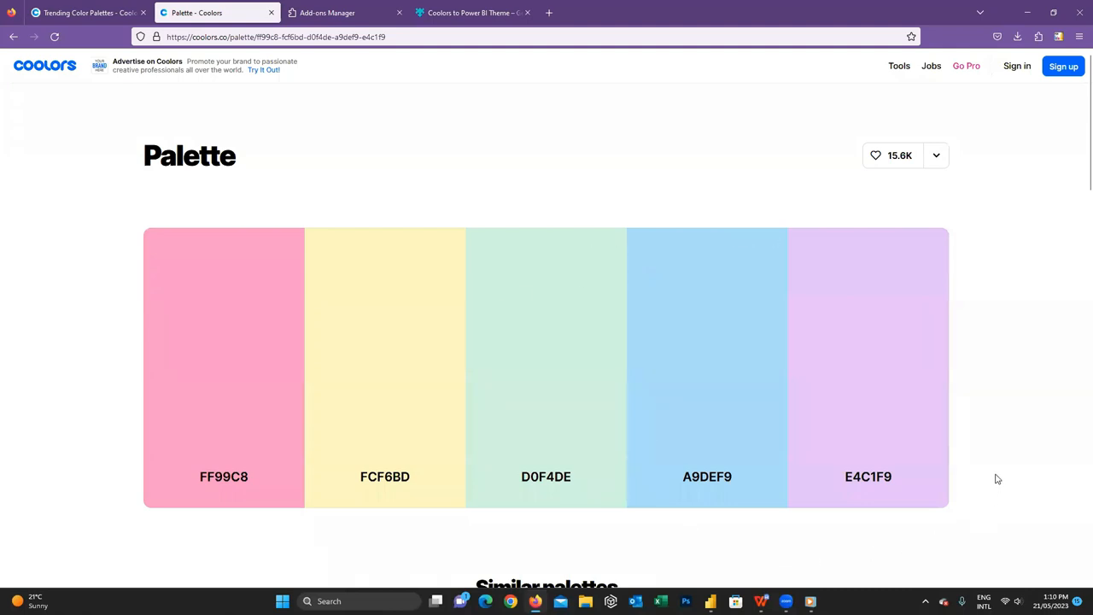
{"action": "mouse_move", "coordinate": [1045, 60]}
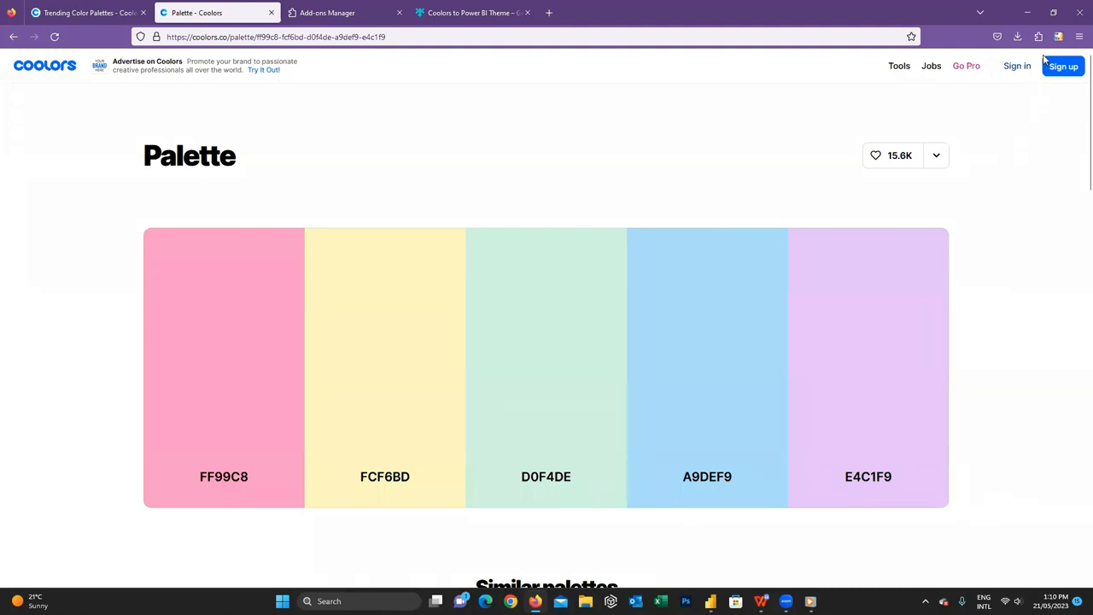
{"action": "left_click", "coordinate": [1017, 37]}
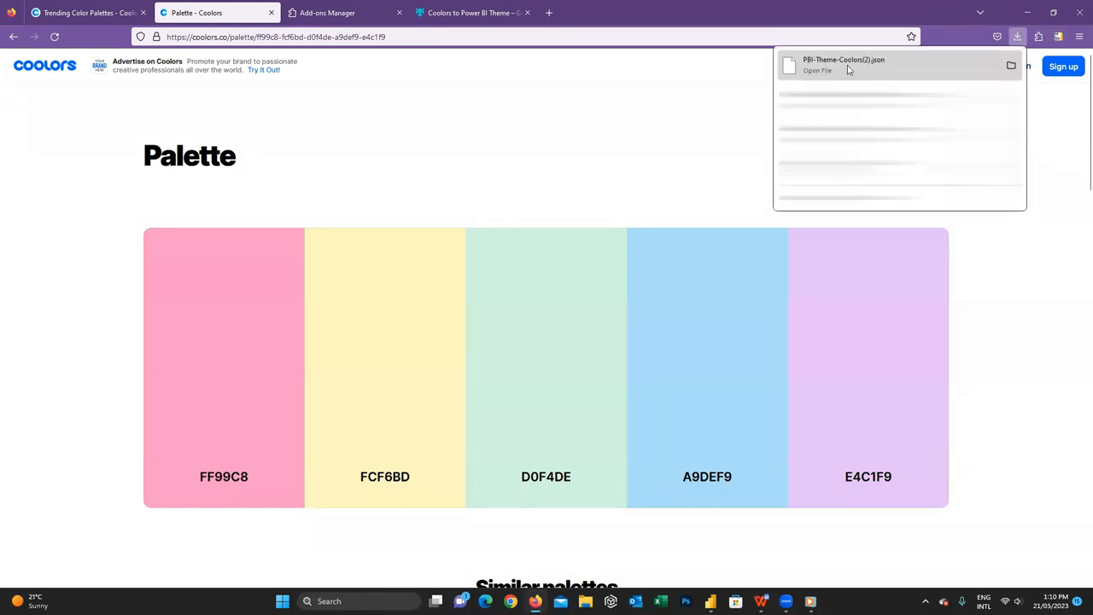
{"action": "mouse_move", "coordinate": [858, 70]}
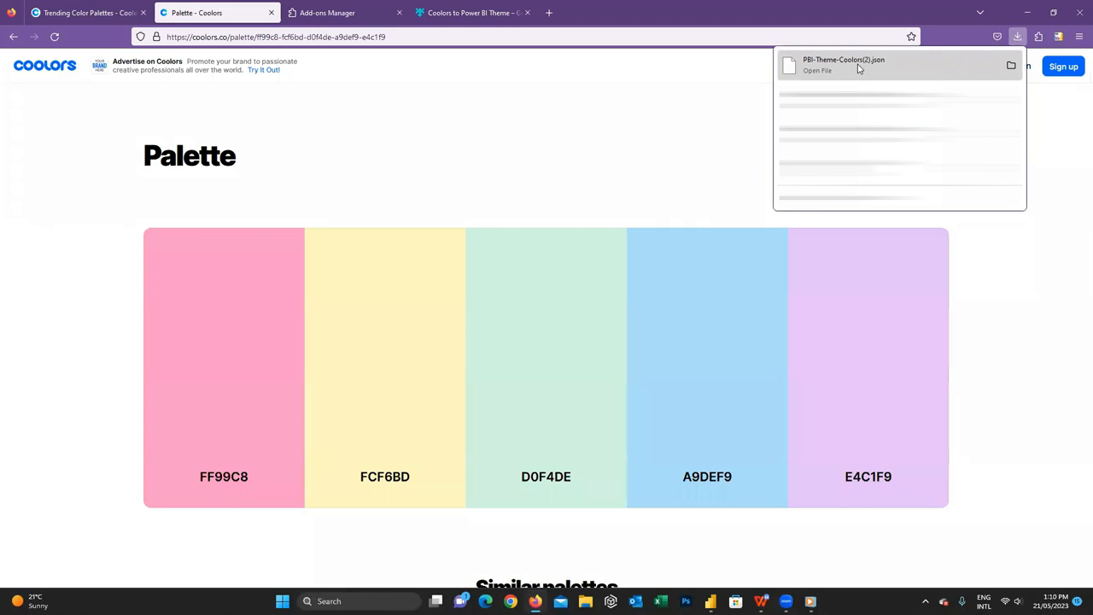
{"action": "mouse_move", "coordinate": [891, 74]}
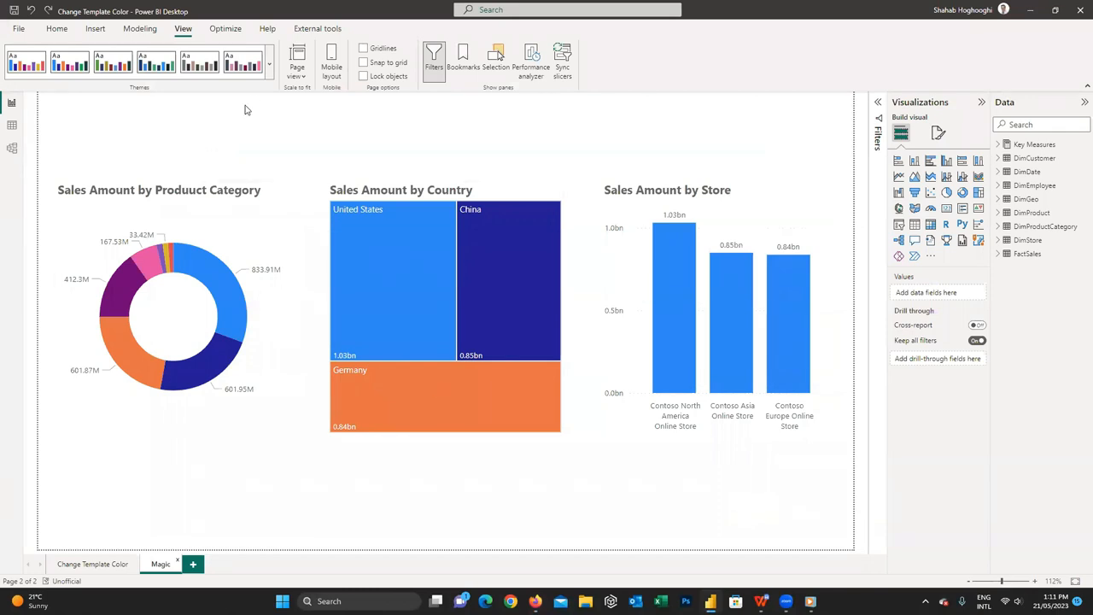
- Browse for themes and import PBI-Theme-Coolors(2).json from Downloads
{"action": "left_click", "coordinate": [268, 64]}
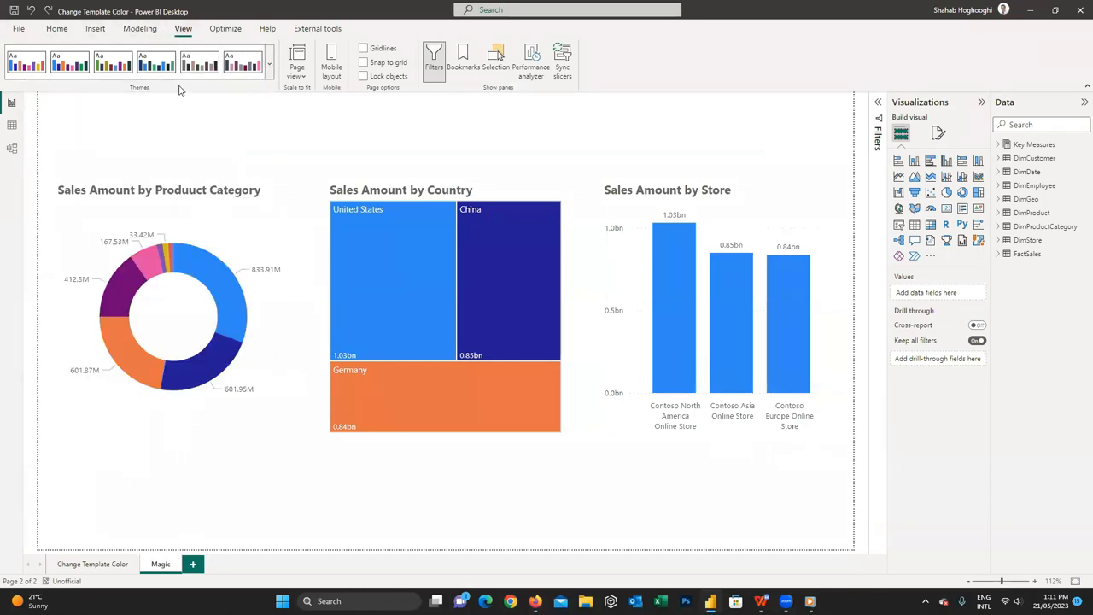
{"action": "left_click", "coordinate": [269, 66]}
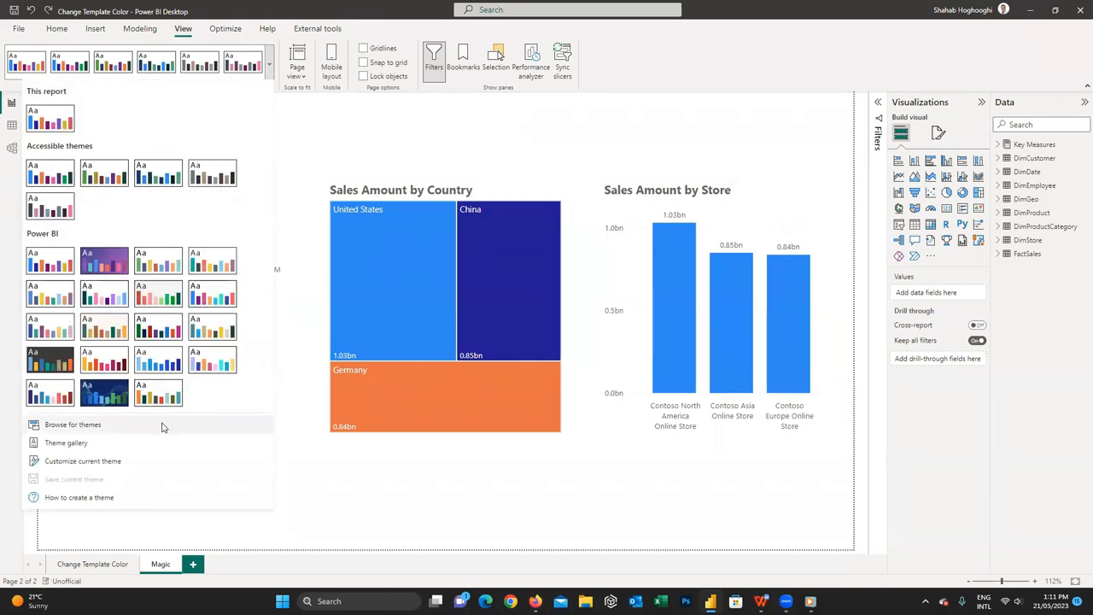
{"action": "left_click", "coordinate": [73, 425]}
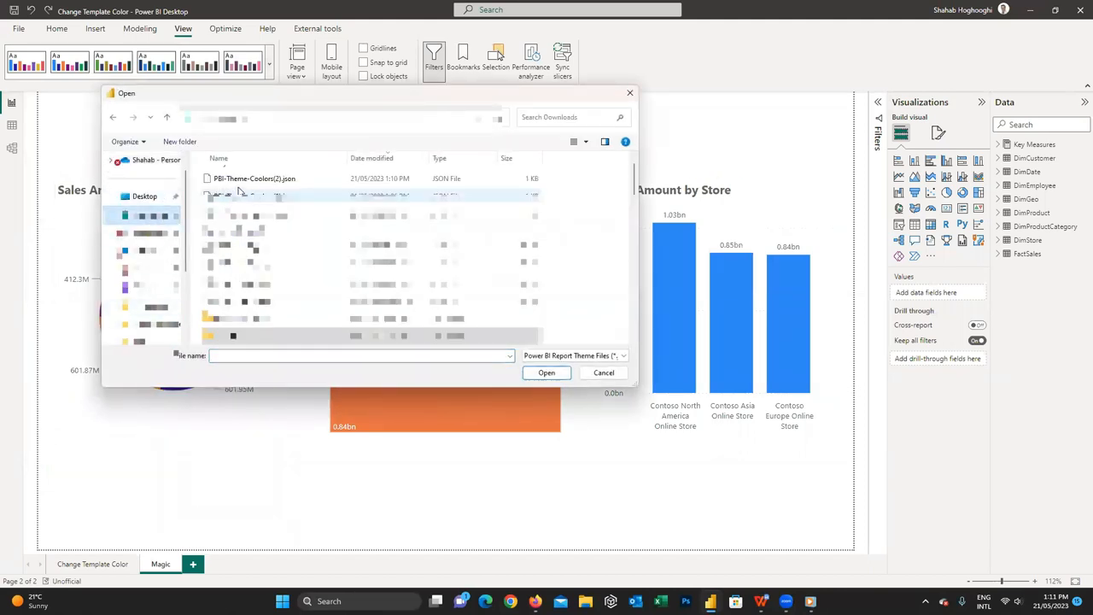
{"action": "left_click", "coordinate": [254, 178]}
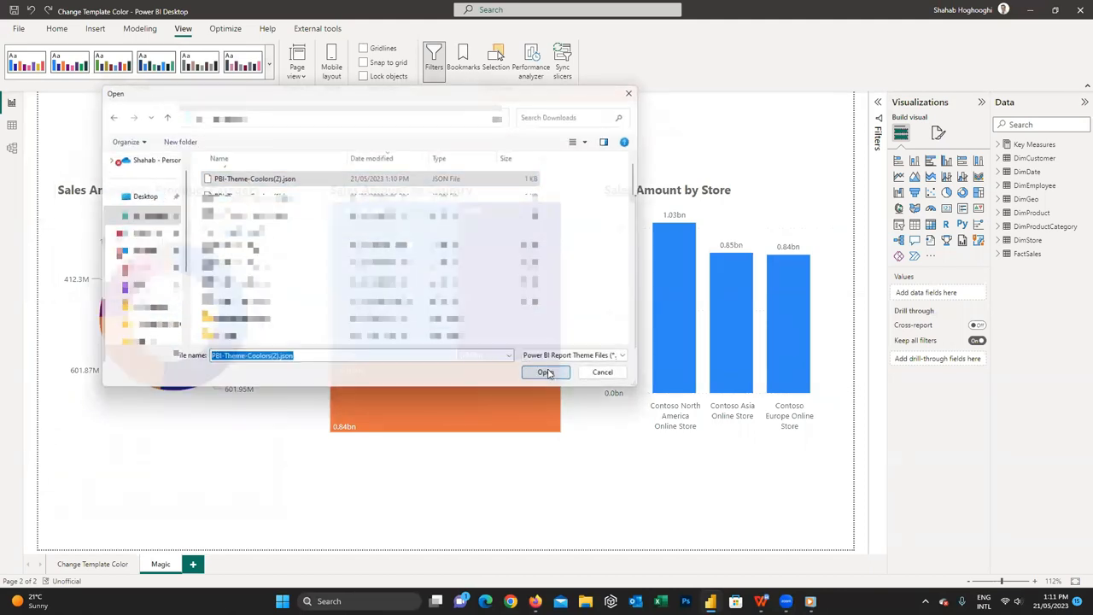
{"action": "left_click", "coordinate": [545, 372]}
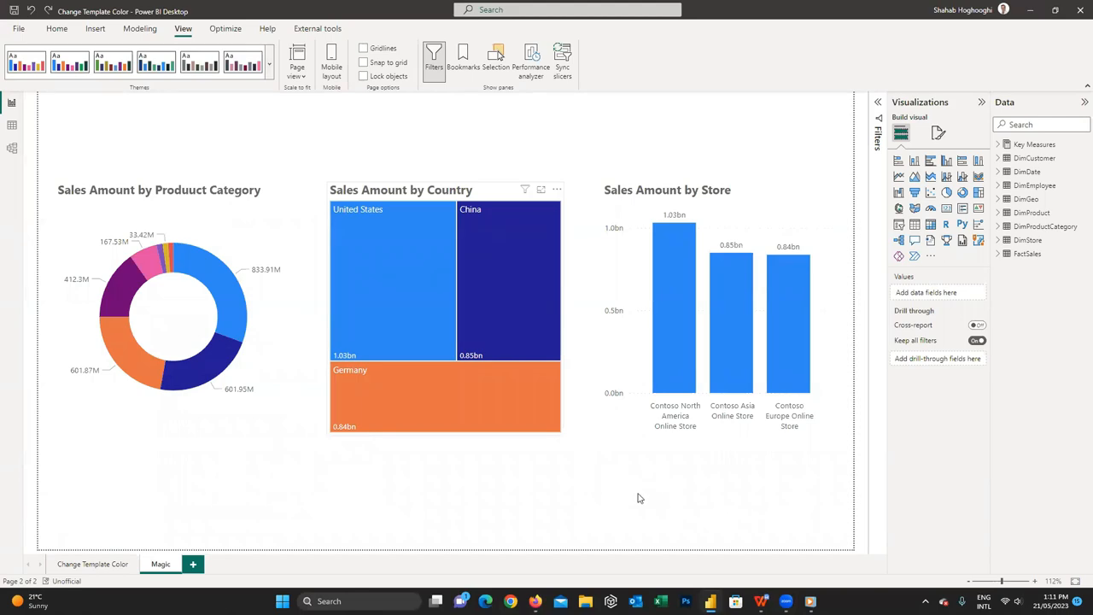
{"action": "mouse_move", "coordinate": [1047, 404]}
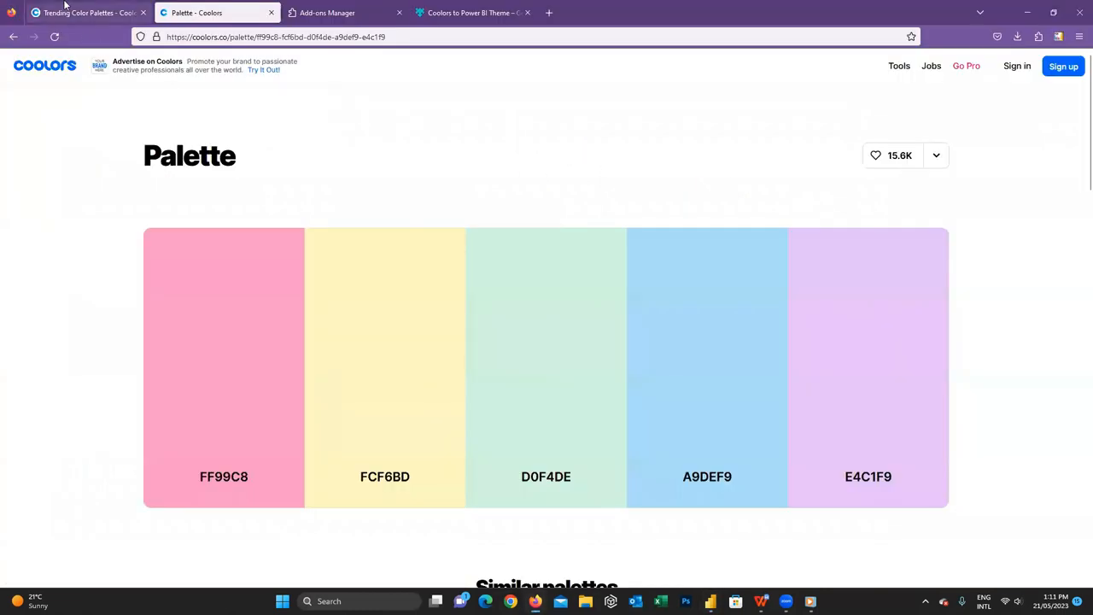
- Return to the Trending Color Palettes tab and pick a palette from the grid
{"action": "left_click", "coordinate": [85, 12]}
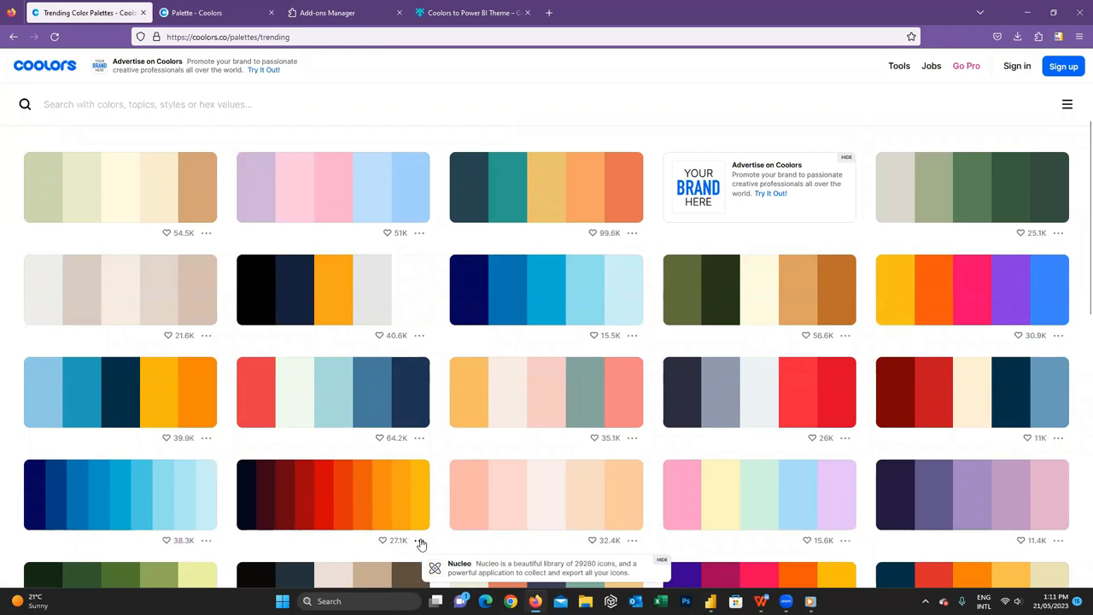
{"action": "left_click", "coordinate": [332, 494]}
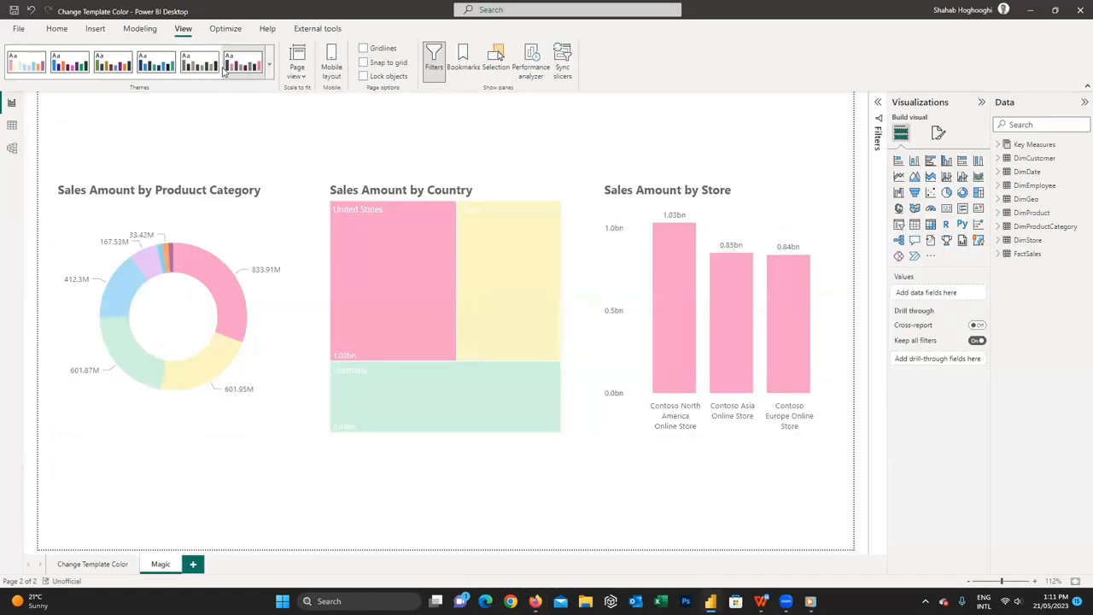
- Apply the dark navy, maroon, red and orange theme from the Themes gallery
{"action": "left_click", "coordinate": [268, 66]}
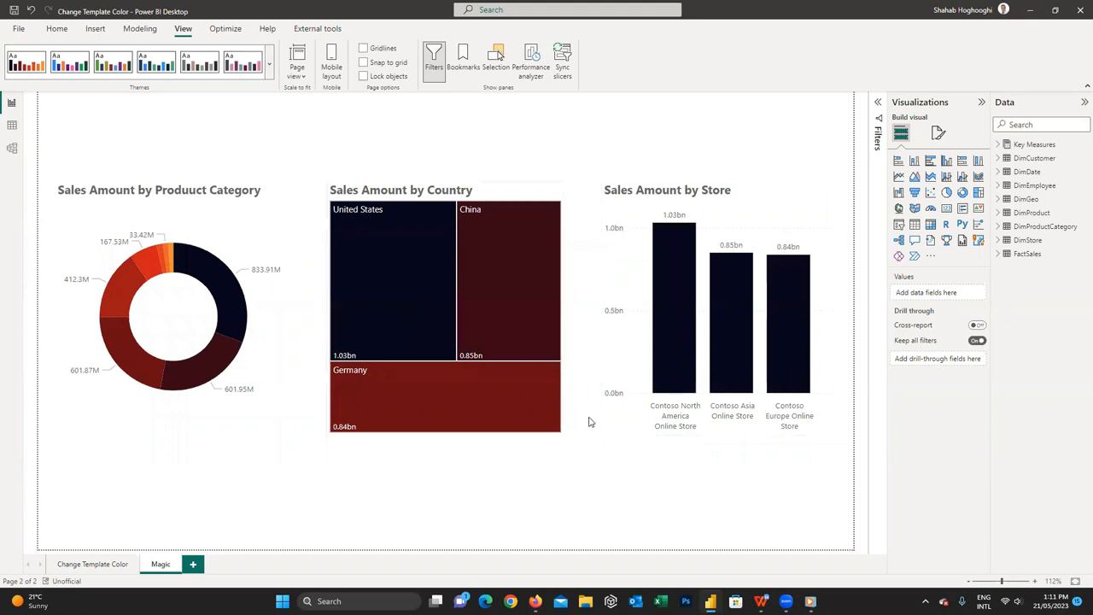
{"action": "mouse_move", "coordinate": [574, 460]}
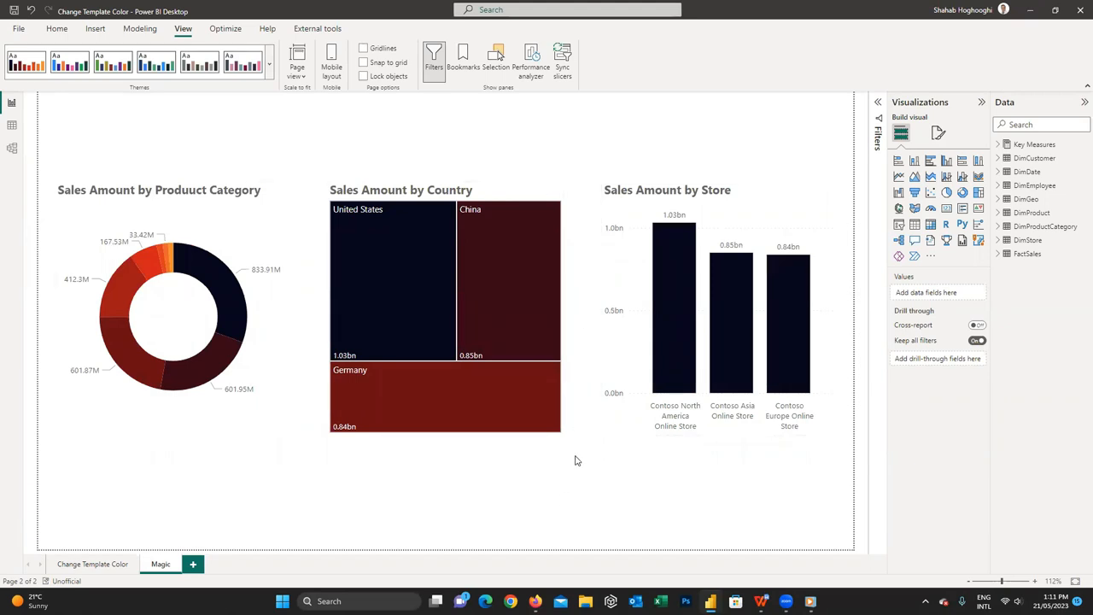